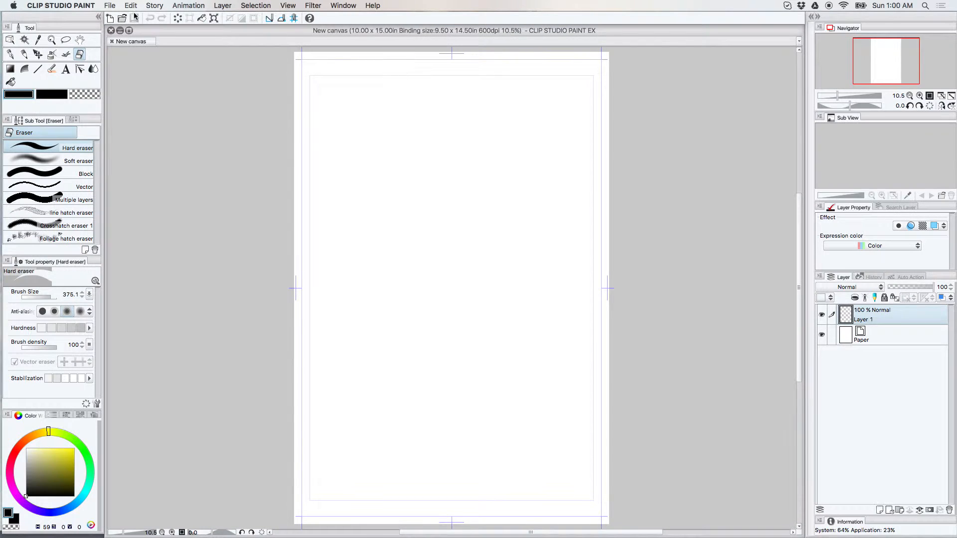
# - Open the Vegetation decoration brushes and scroll to Rough Hatch Foliage 01
pyautogui.click(65, 55)
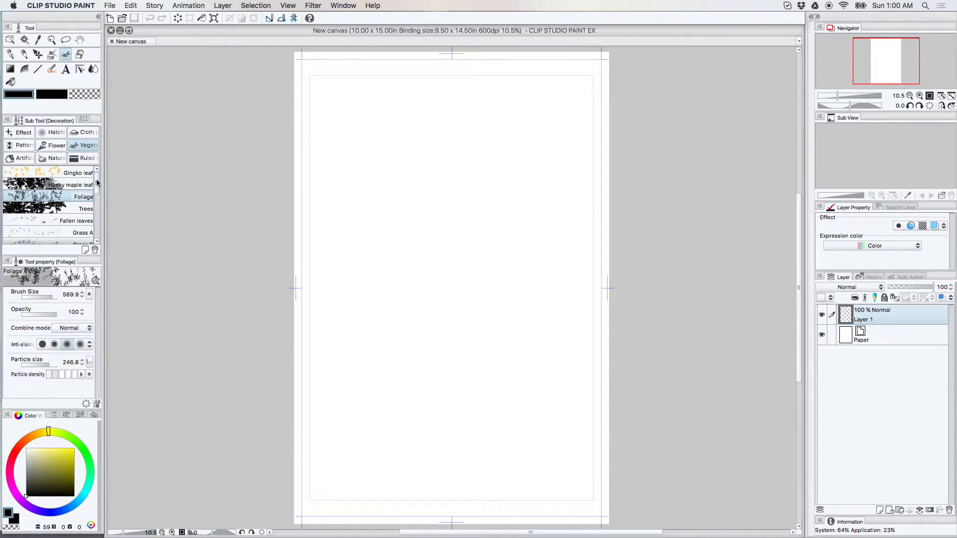
pyautogui.scroll(-3)
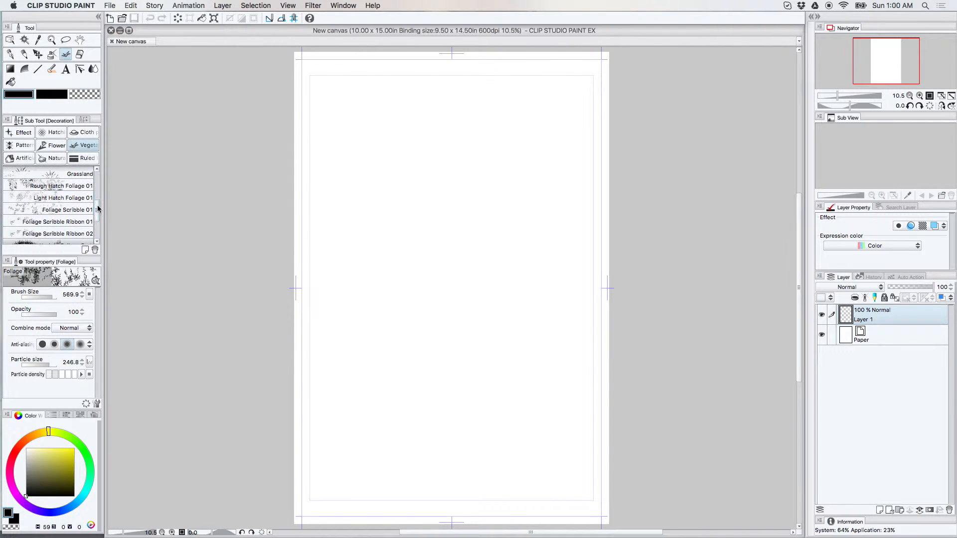
pyautogui.scroll(-3)
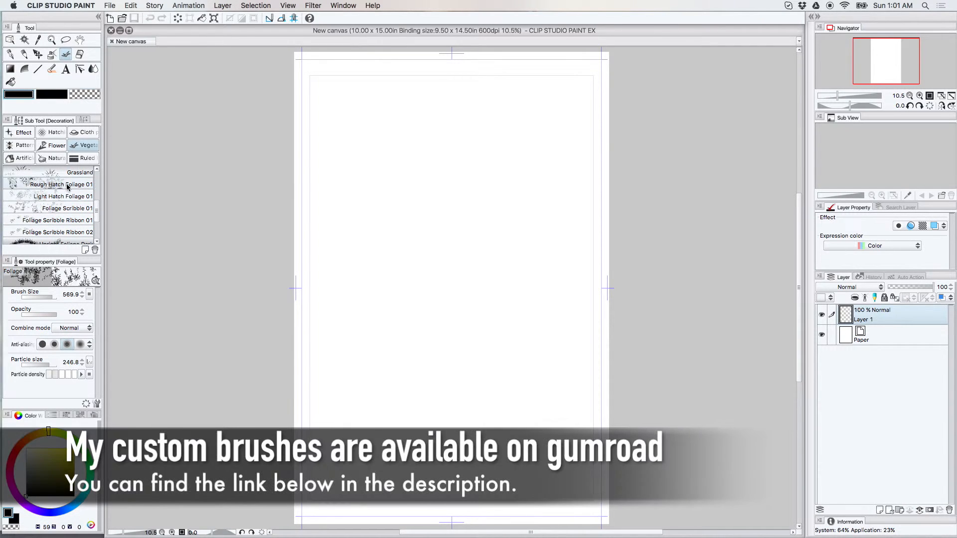
# - Paint hatched foliage with Rough Hatch Foliage 01, sketching a small arrow with Darker pencil
pyautogui.click(55, 184)
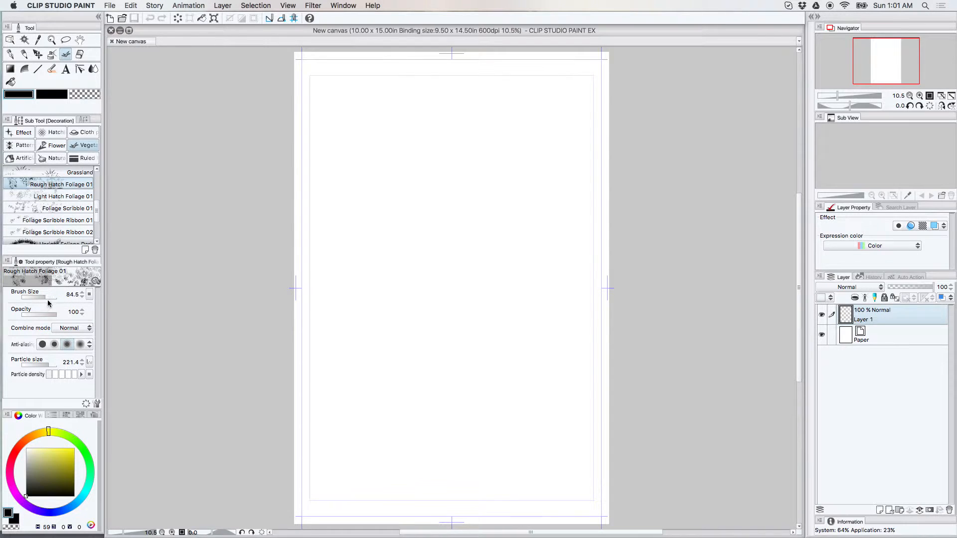
pyautogui.moveTo(51, 336)
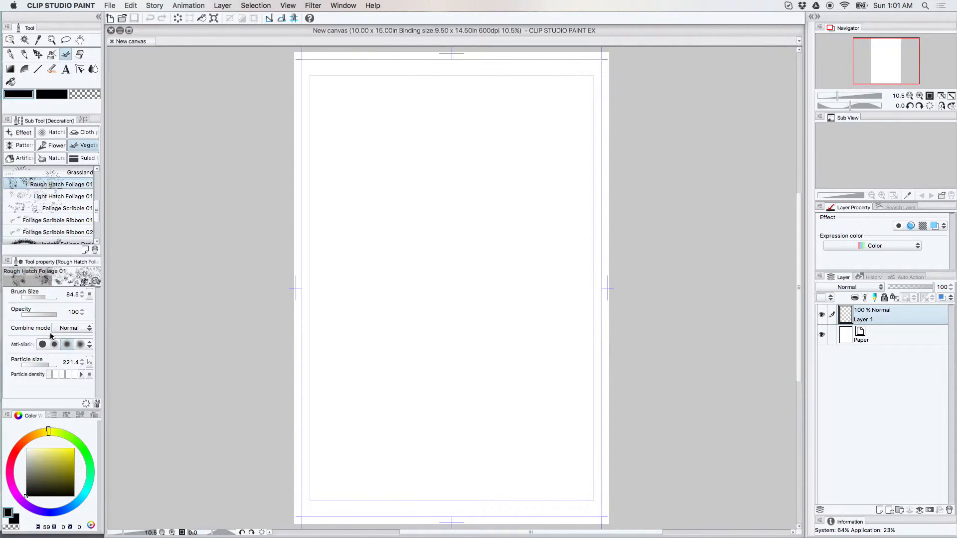
pyautogui.moveTo(74, 284)
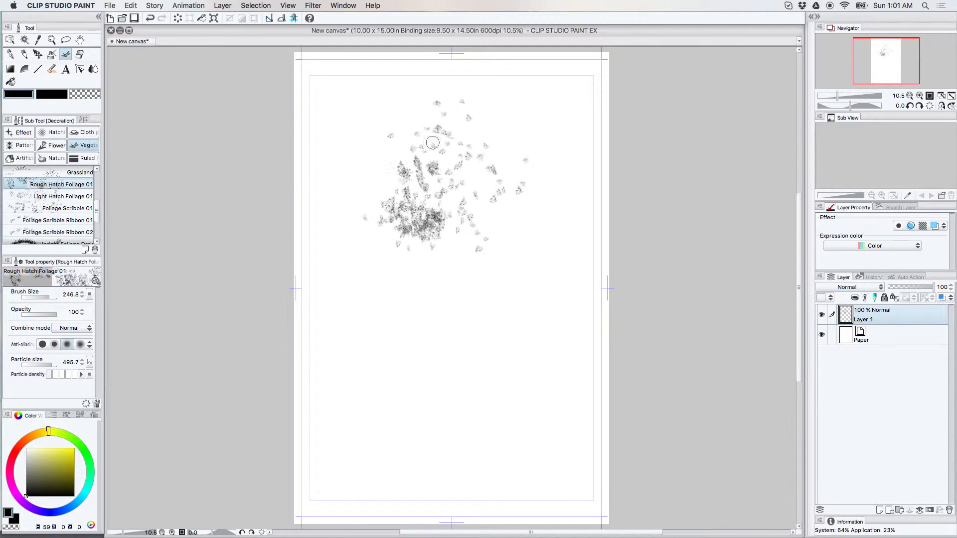
pyautogui.click(24, 54)
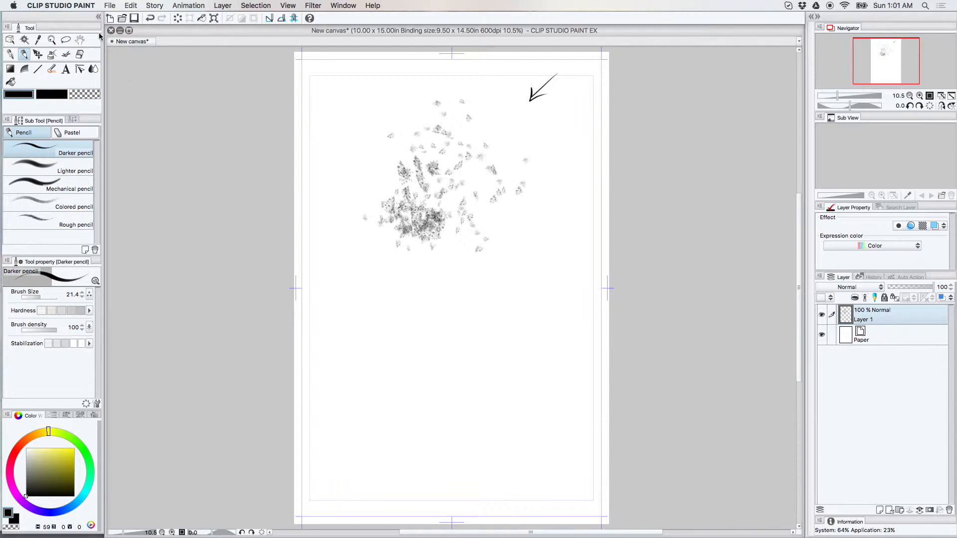
pyautogui.click(65, 55)
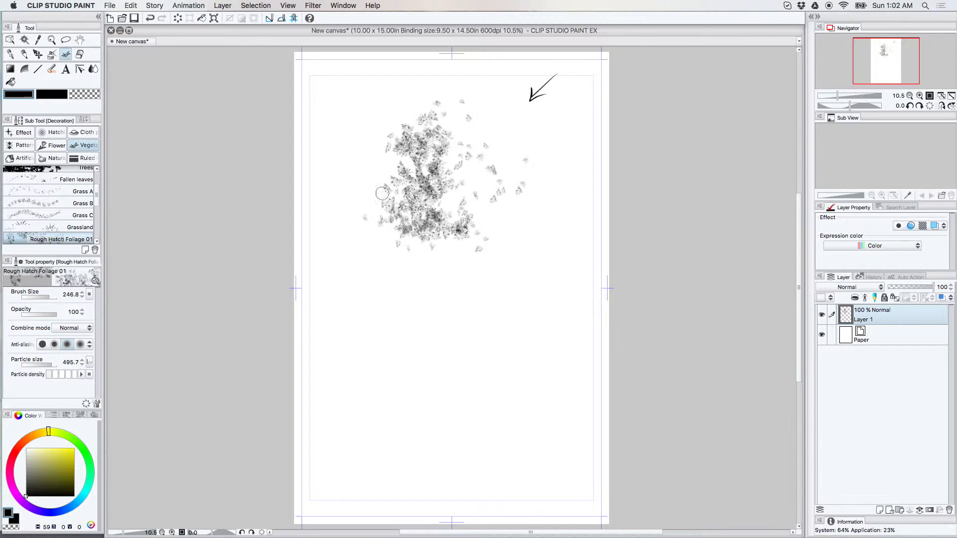
pyautogui.moveTo(439, 101)
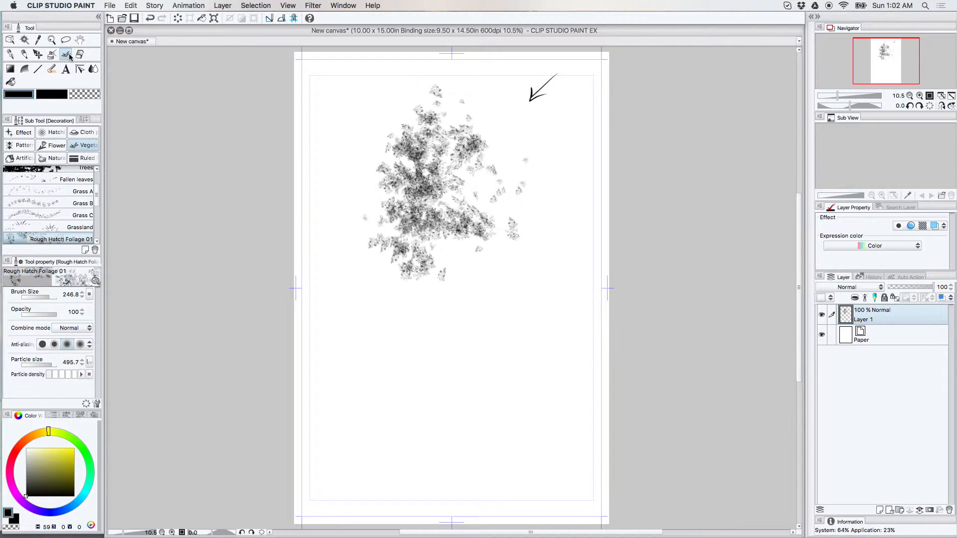
pyautogui.click(10, 55)
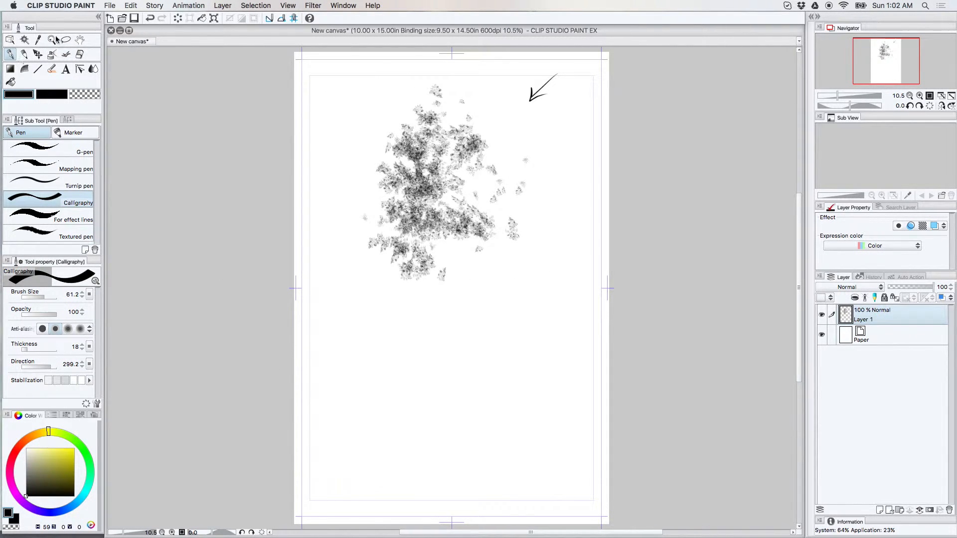
# - Choose the Mapping pen and zoom the view to 12.5% around the canopy
pyautogui.click(78, 169)
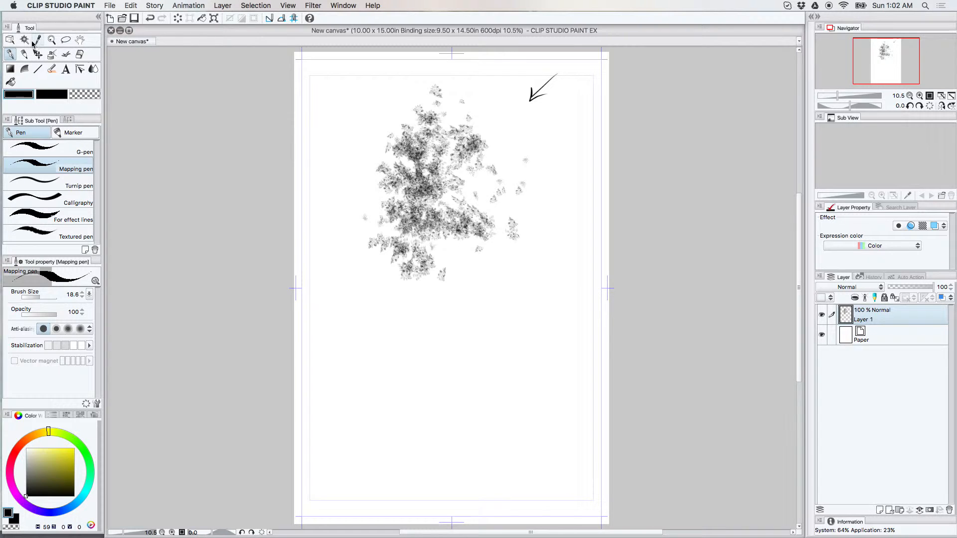
pyautogui.click(51, 40)
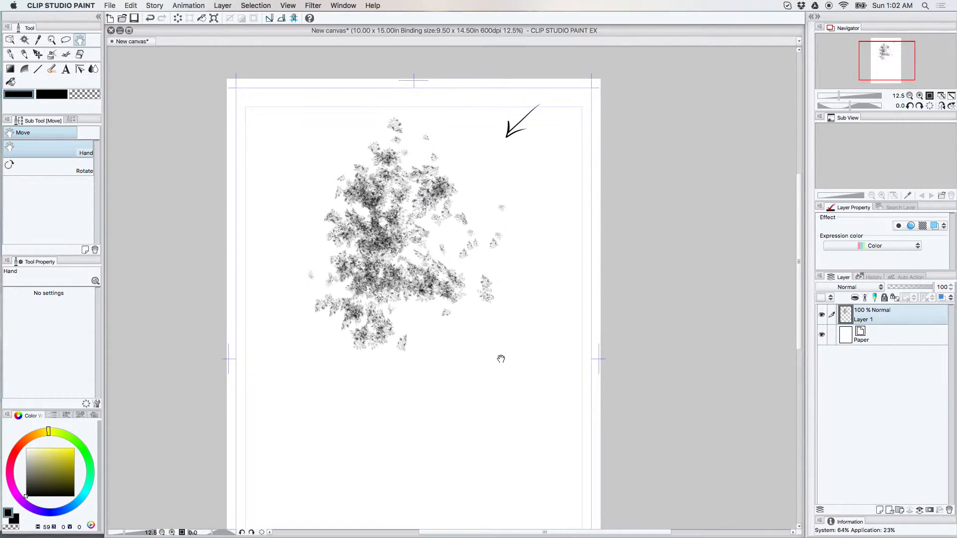
pyautogui.click(36, 55)
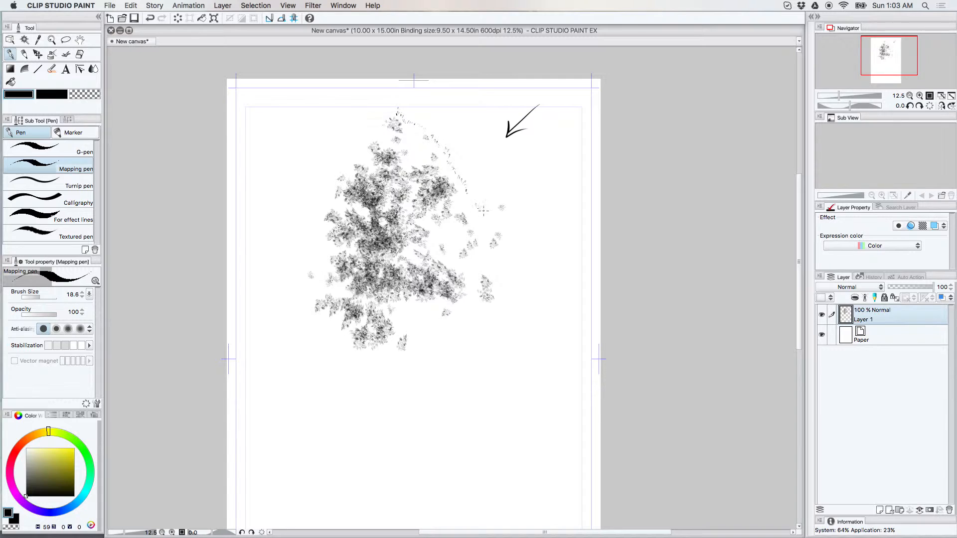
# - Erase stray specks with the Hard eraser and paint more foliage on the right
pyautogui.click(80, 55)
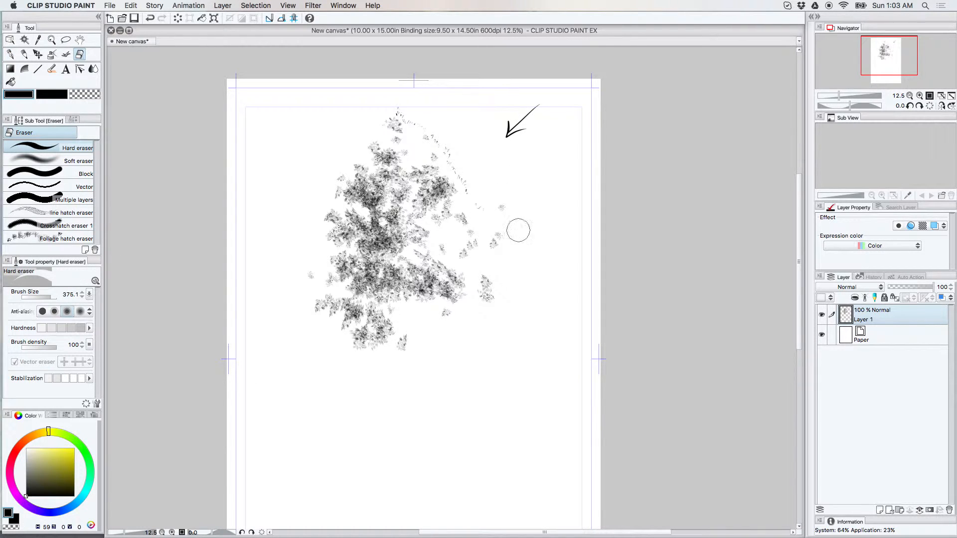
pyautogui.moveTo(507, 214)
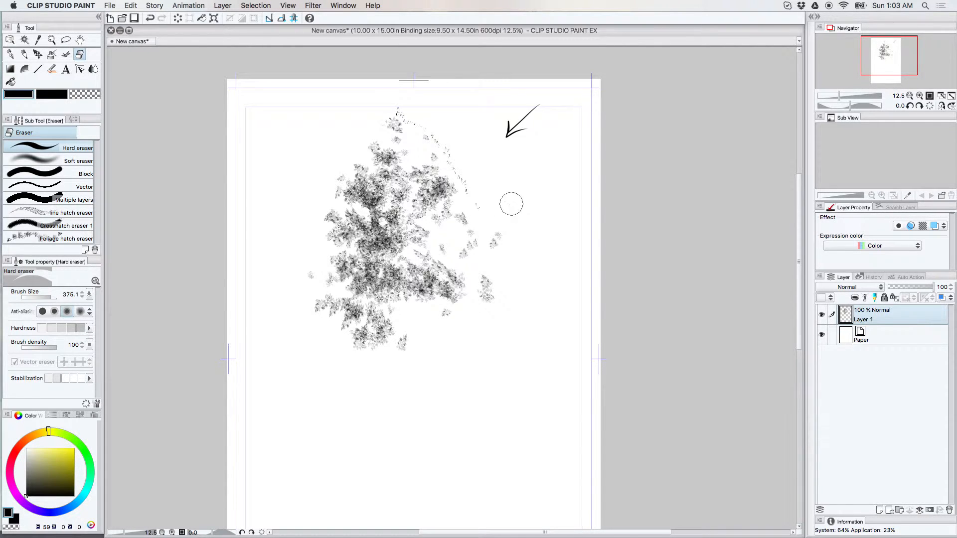
pyautogui.click(11, 55)
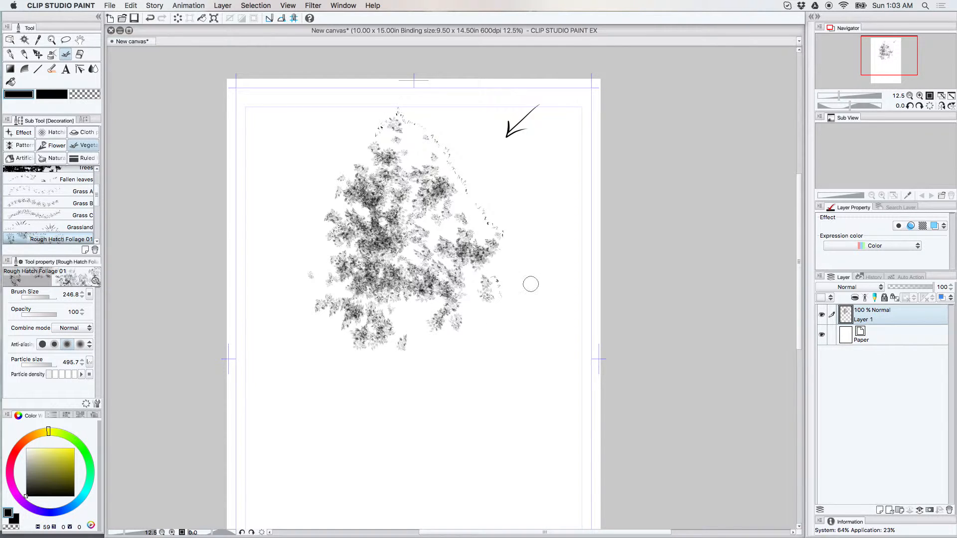
# - Paint more Rough Hatch Foliage 01 along the canopy's left edge
pyautogui.click(405, 297)
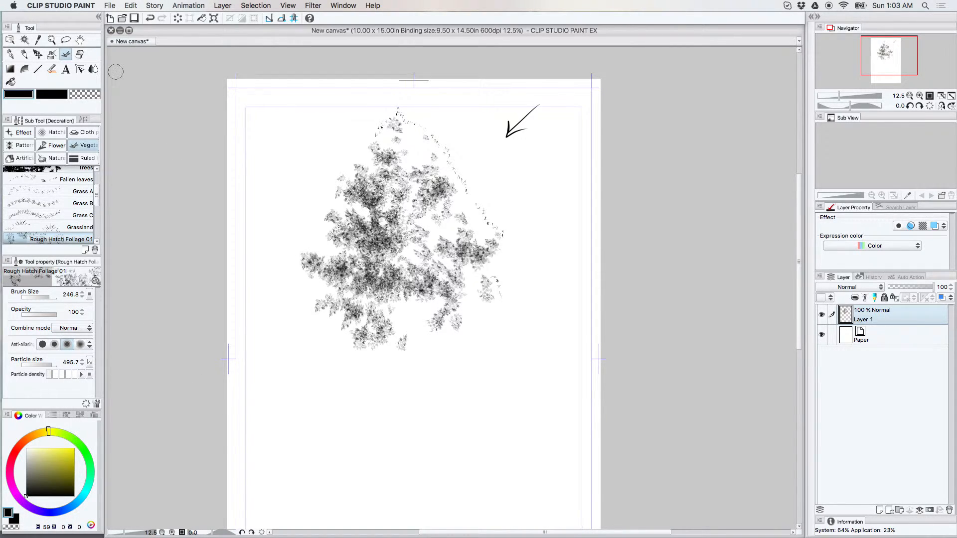
pyautogui.click(10, 55)
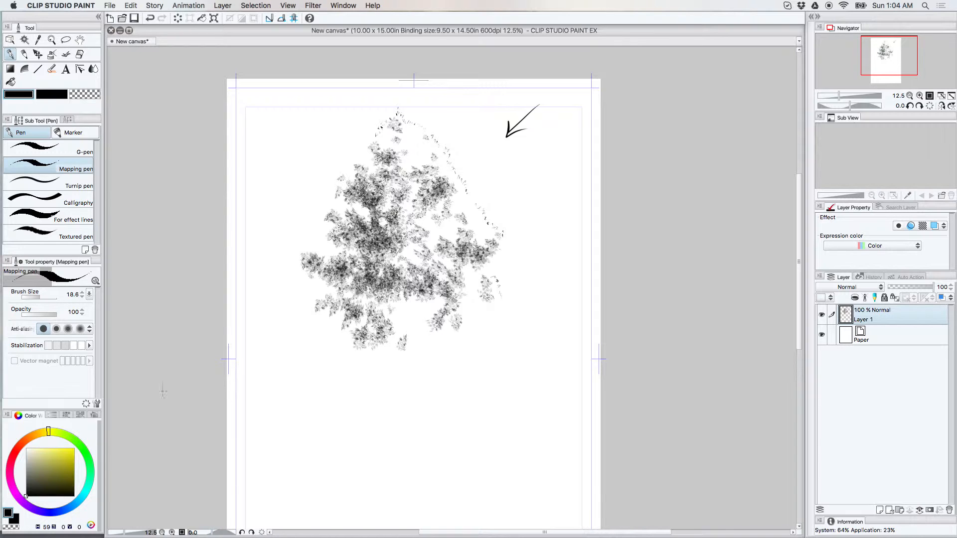
# - Draw a black trunk and branches with the G-pen, plus white branches inside the foliage
pyautogui.click(33, 151)
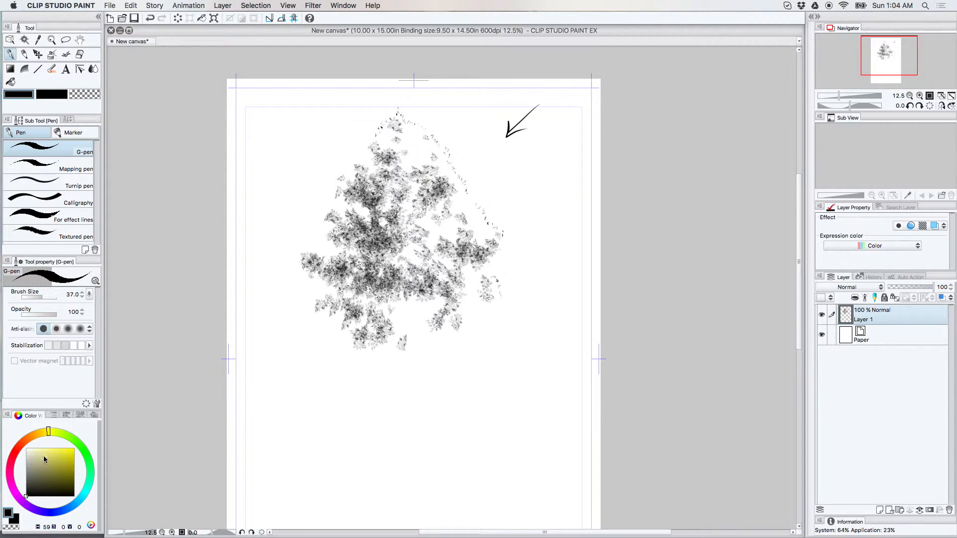
pyautogui.click(25, 448)
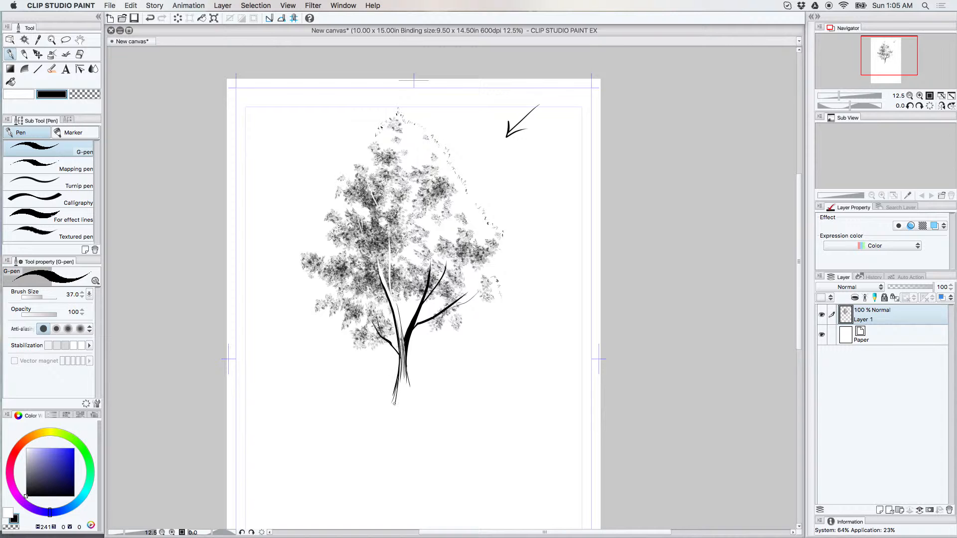
# - Trim the trunk base with the Hard eraser and add black bark and twig lines
pyautogui.click(78, 54)
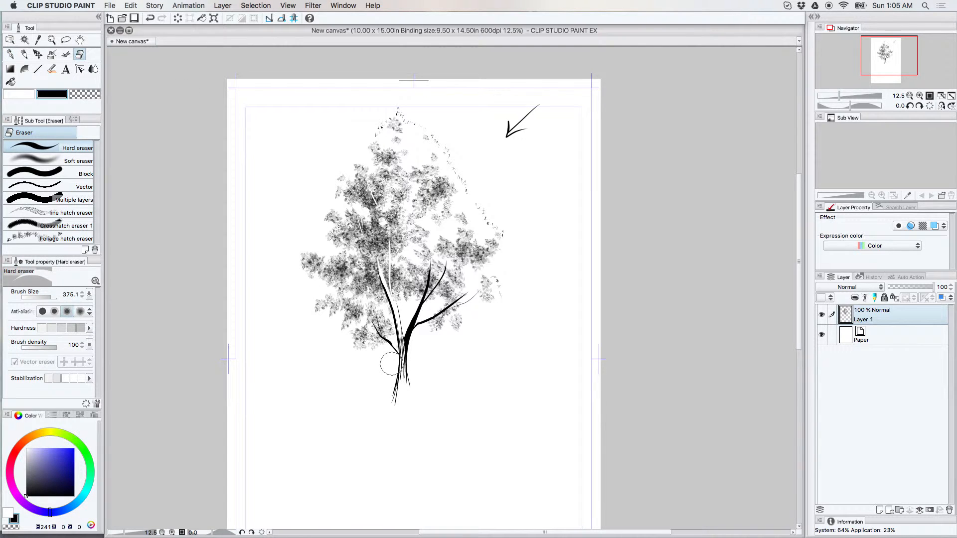
pyautogui.click(37, 68)
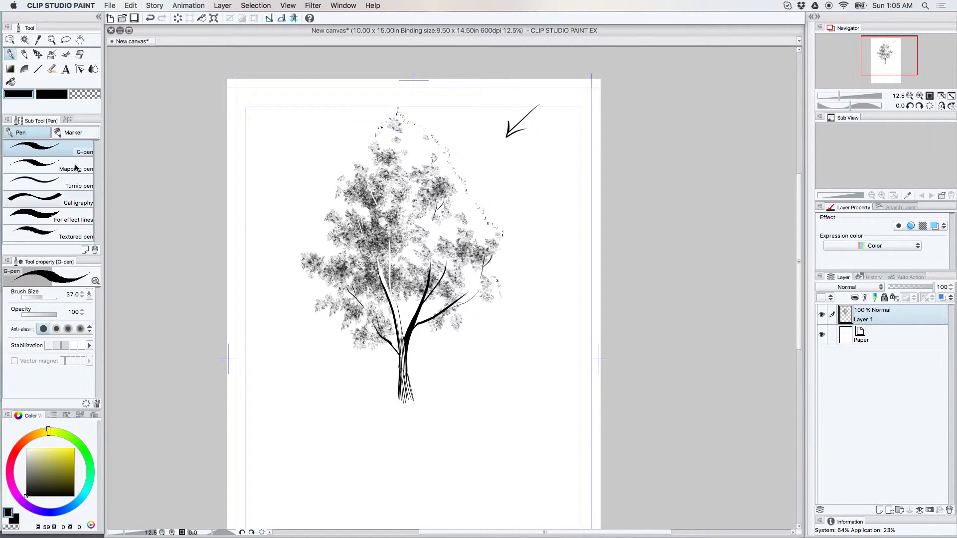
pyautogui.click(78, 203)
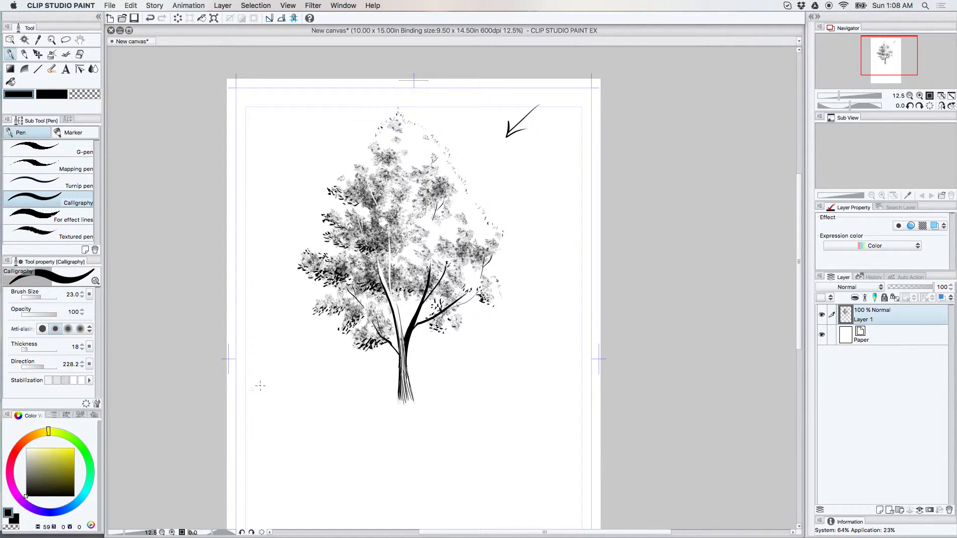
pyautogui.moveTo(288, 363)
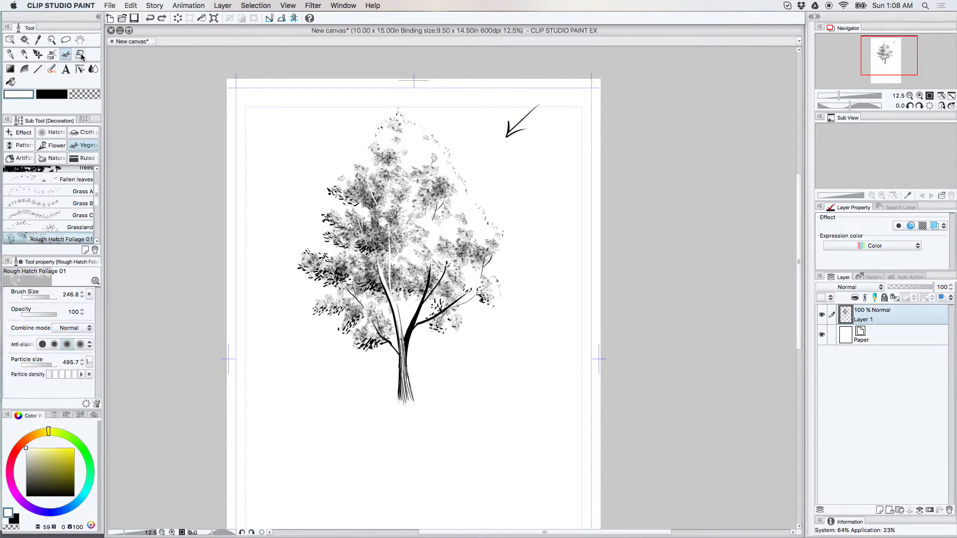
# - Try the line hatch and Crosshatch 1 erasers, then return to the foliage brushes
pyautogui.click(80, 55)
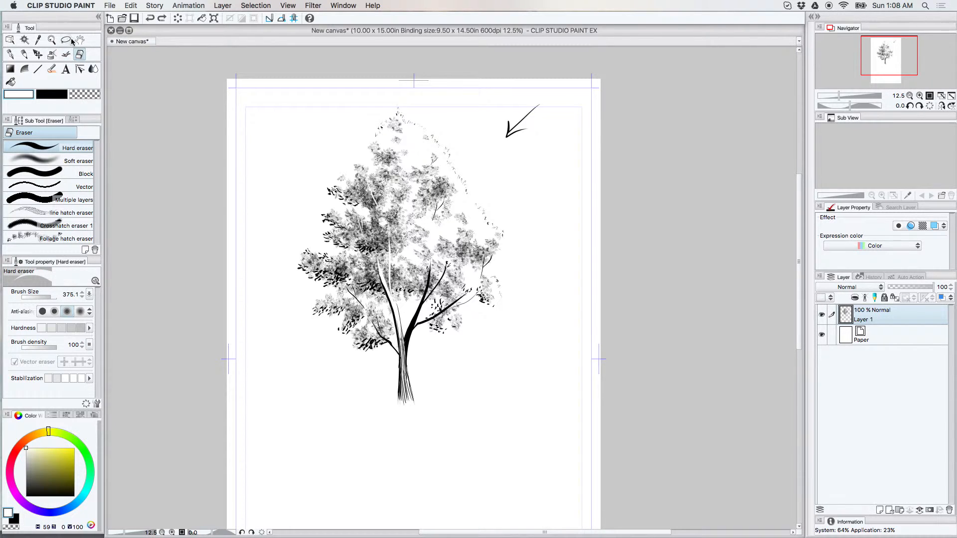
pyautogui.click(63, 212)
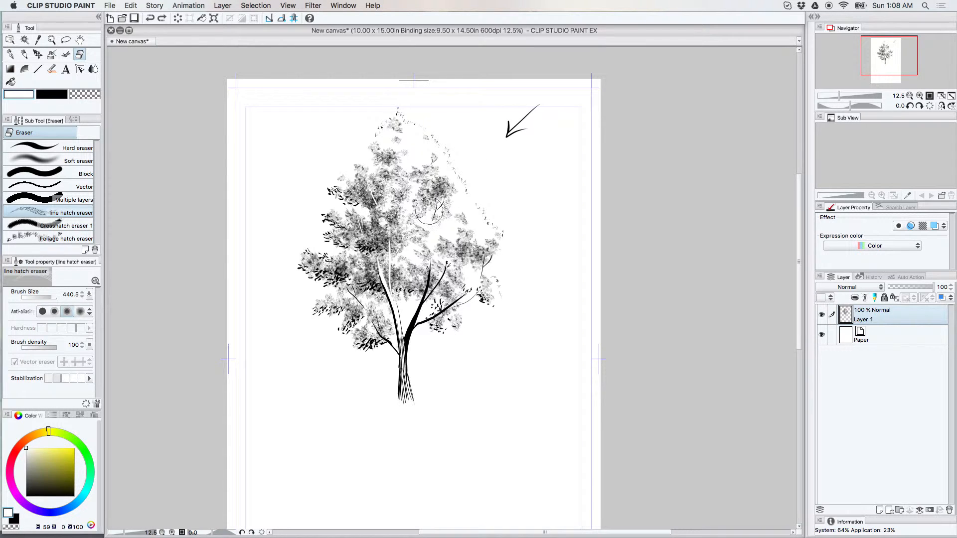
pyautogui.click(54, 225)
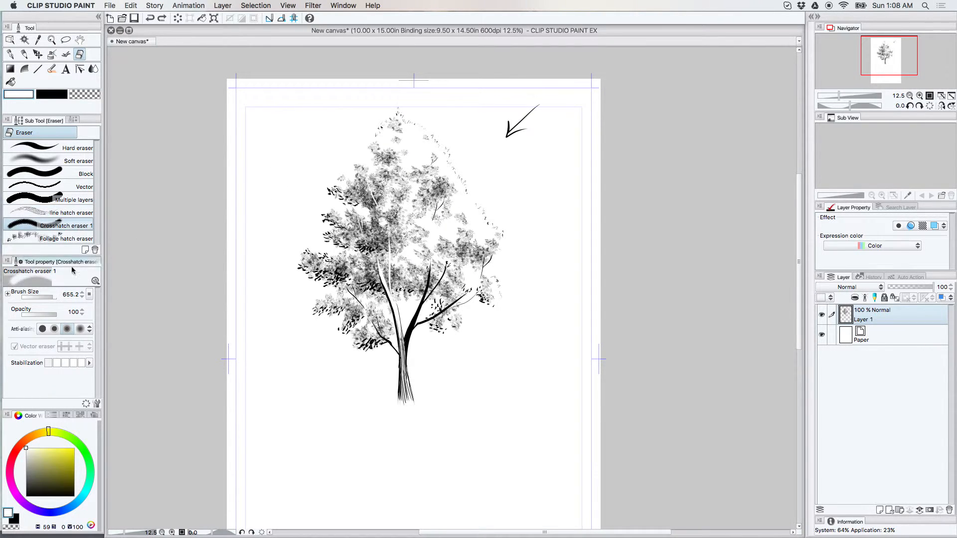
pyautogui.moveTo(548, 171)
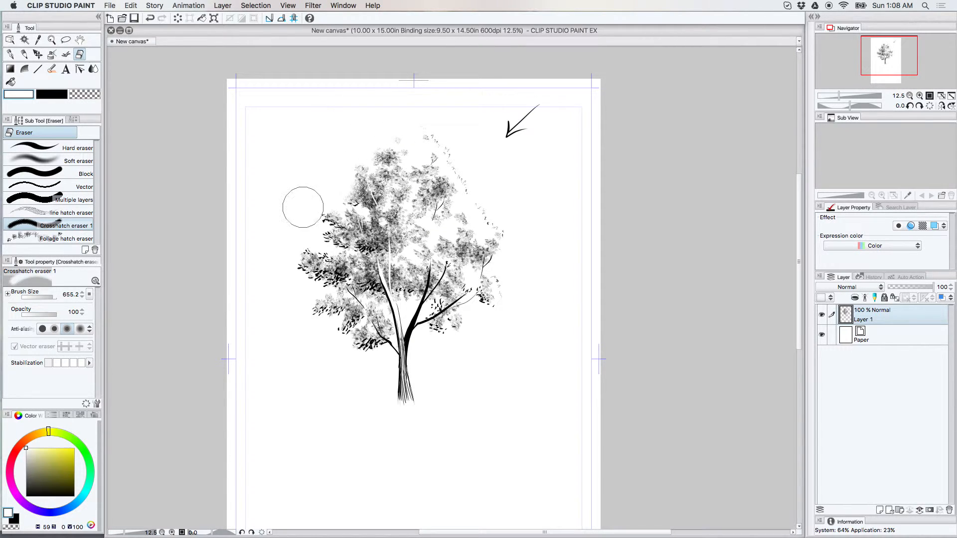
pyautogui.click(61, 212)
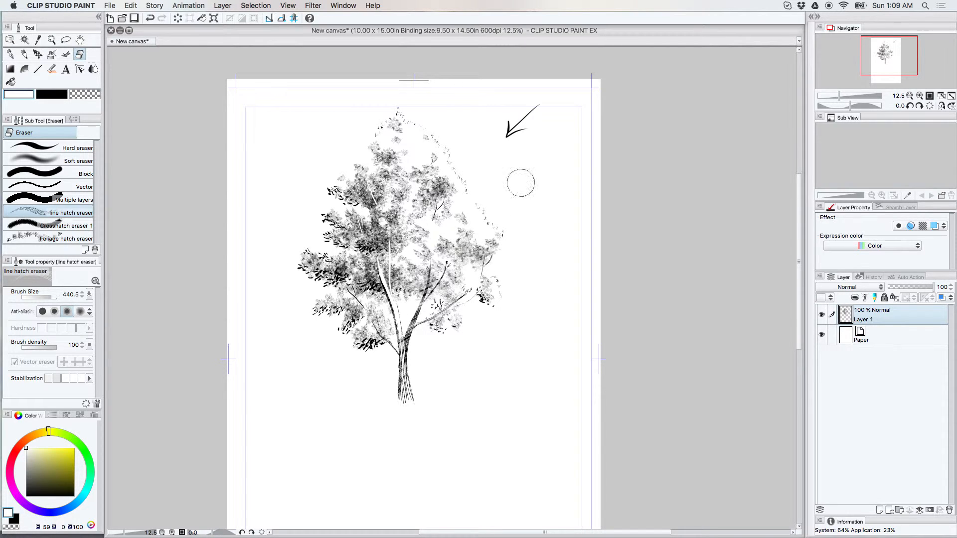
pyautogui.moveTo(529, 478)
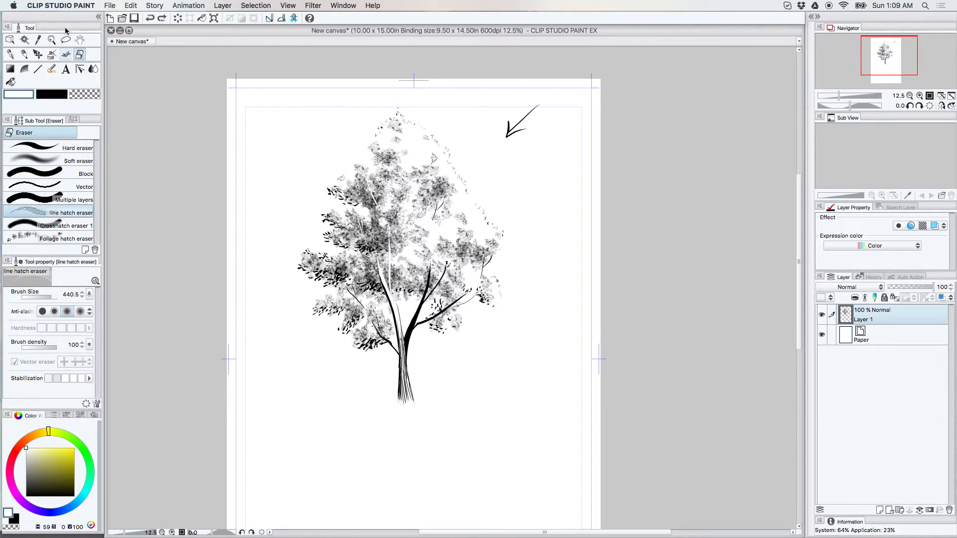
pyautogui.click(66, 54)
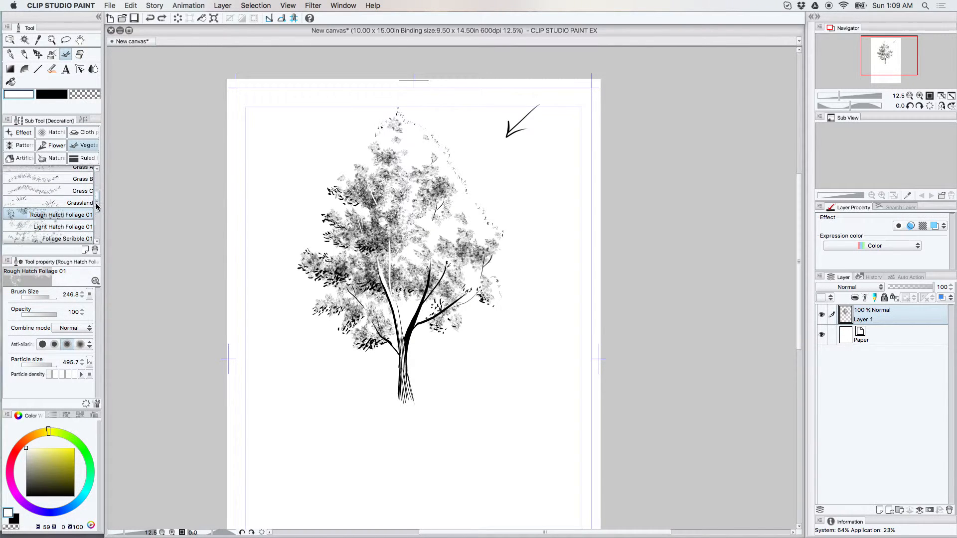
# - Paint a shrub right of the trunk with the Upright Foliage Light brush
pyautogui.scroll(-3)
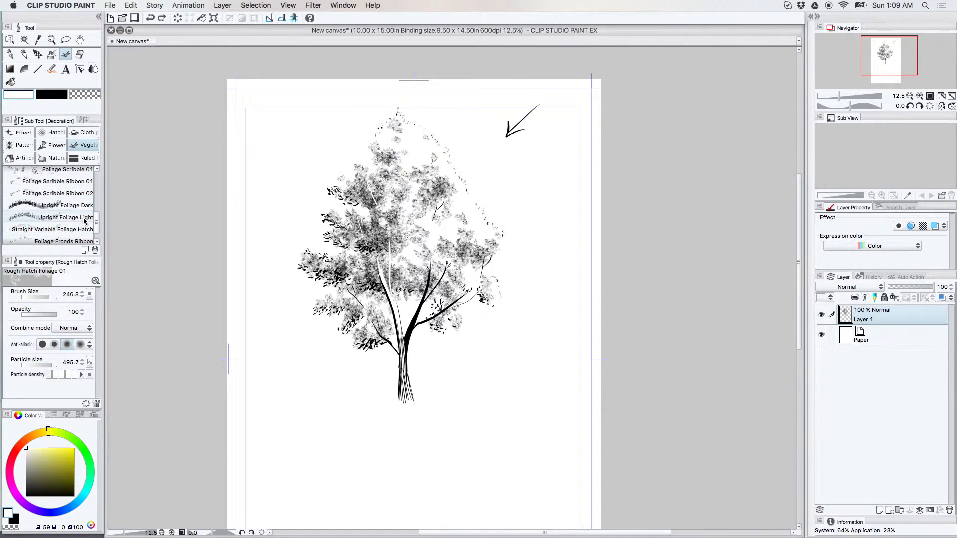
pyautogui.click(65, 218)
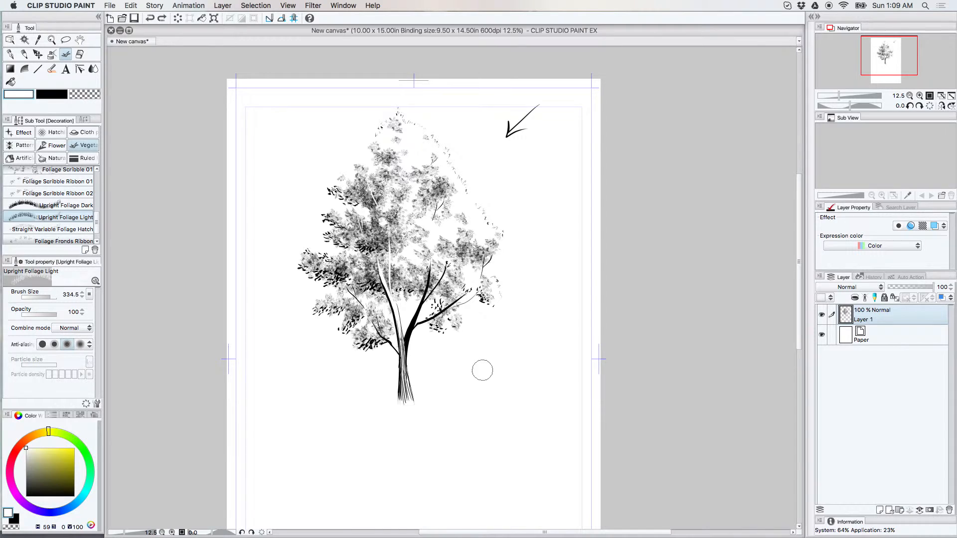
pyautogui.moveTo(488, 335)
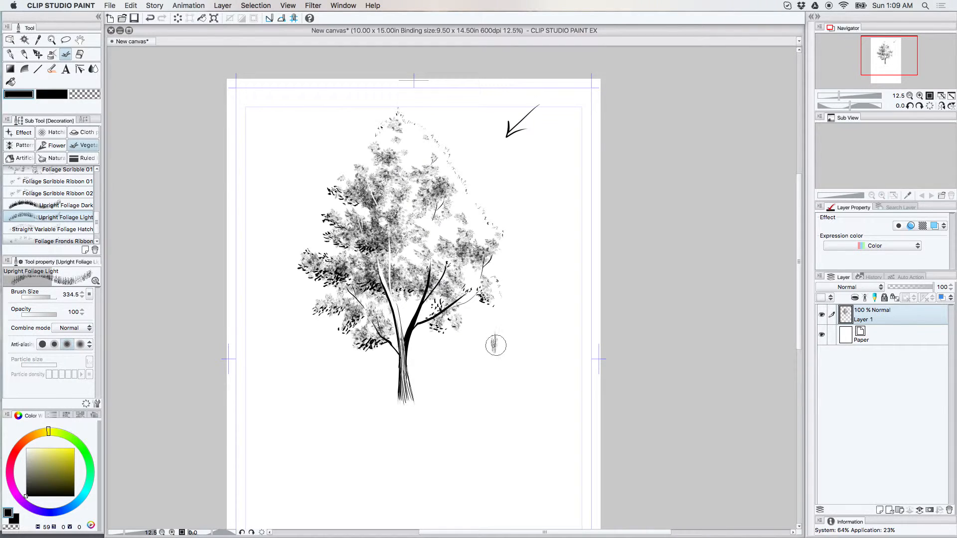
pyautogui.click(494, 345)
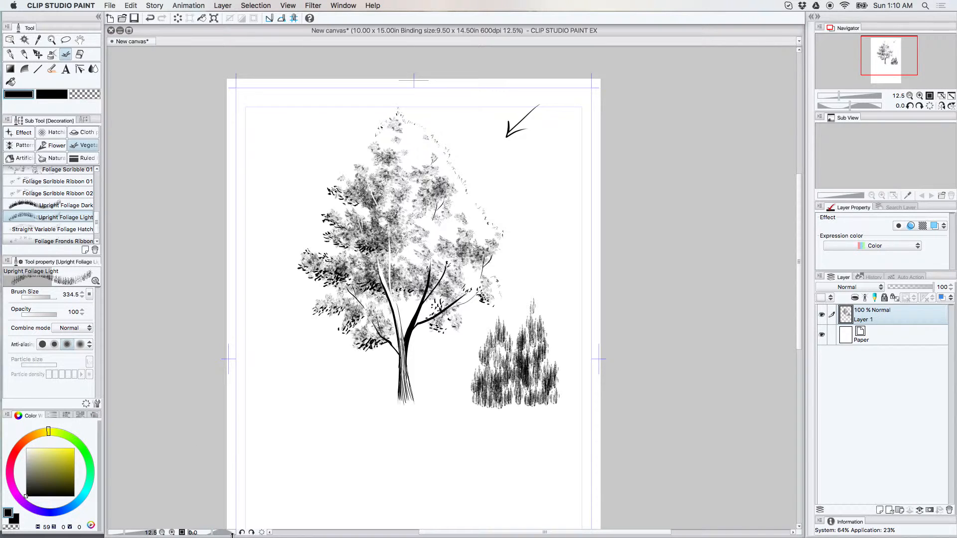
pyautogui.moveTo(121, 200)
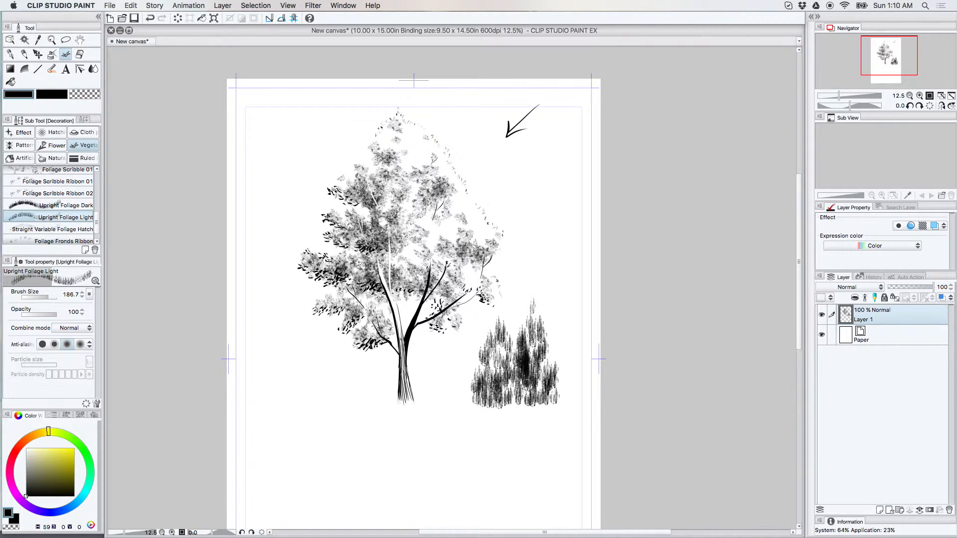
# - Build up more hatched foliage to darken the shrub and widen its base
pyautogui.click(547, 373)
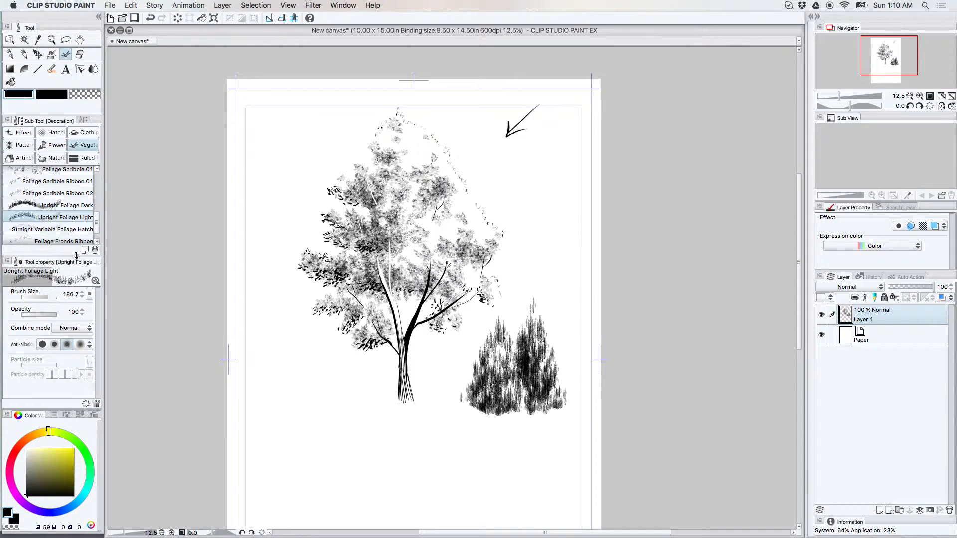
pyautogui.click(80, 38)
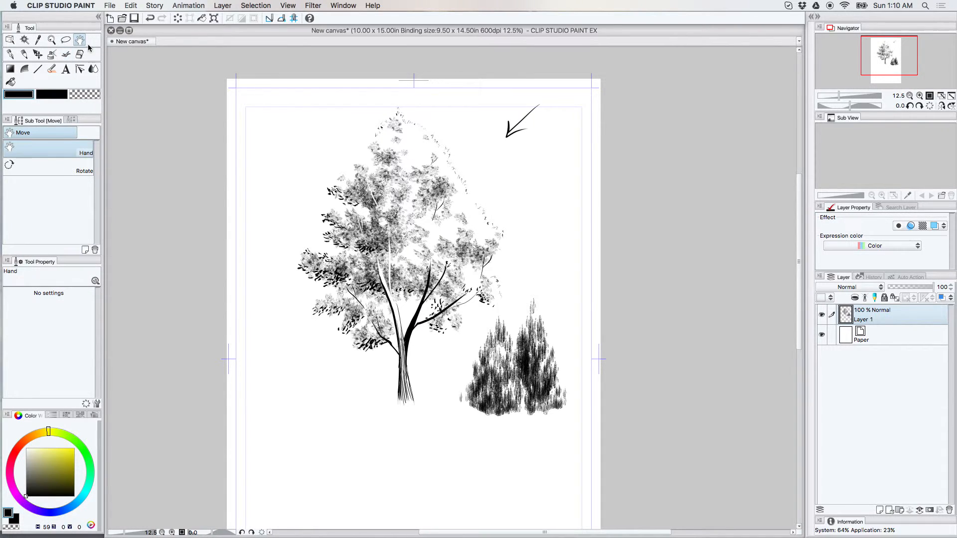
# - Add Layer 2 above Paper and paint a slim dark foliage tree with G-pen branches
pyautogui.click(862, 340)
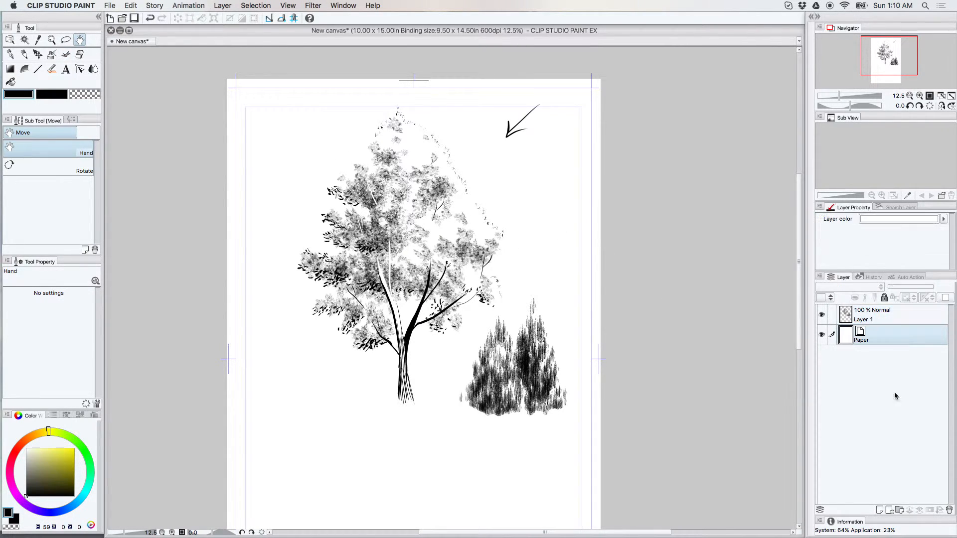
pyautogui.click(879, 510)
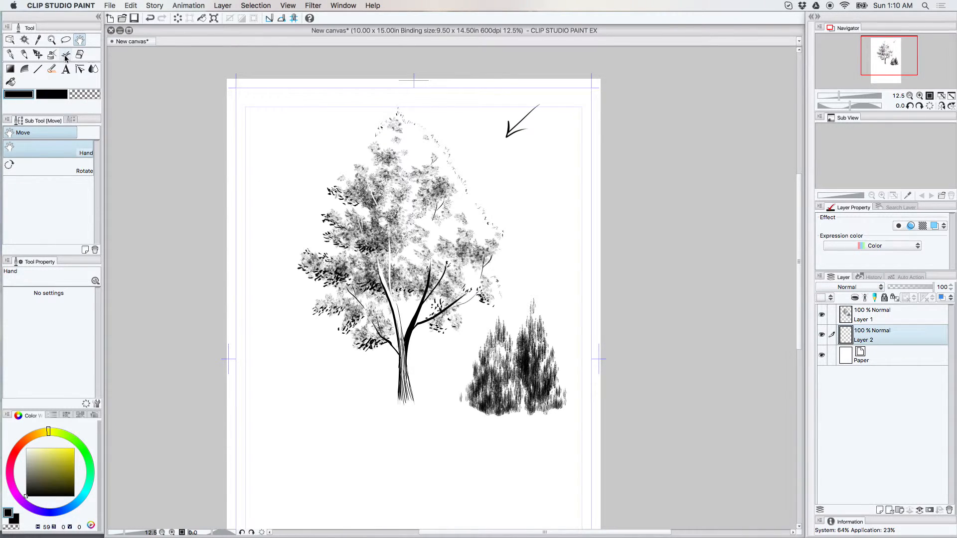
pyautogui.click(65, 55)
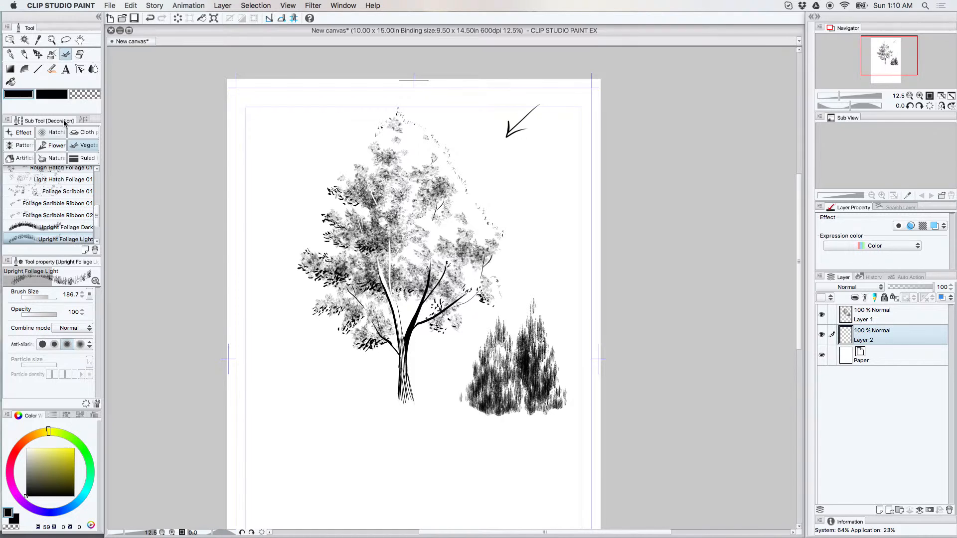
pyautogui.moveTo(48, 299)
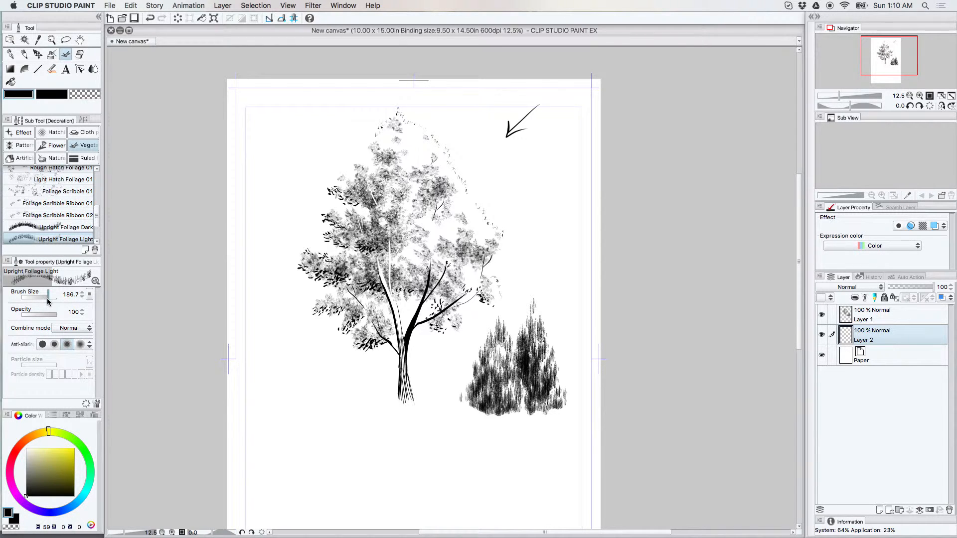
pyautogui.click(63, 227)
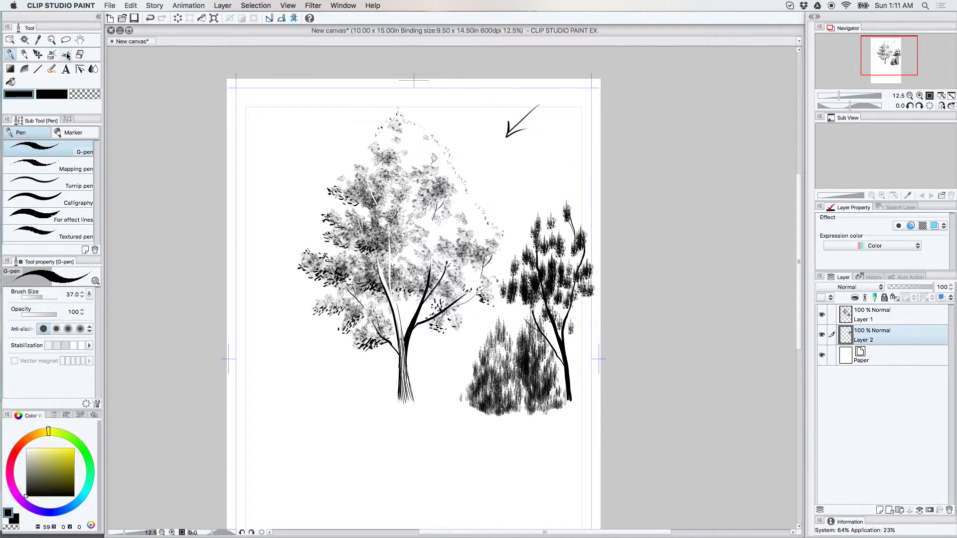
pyautogui.click(65, 54)
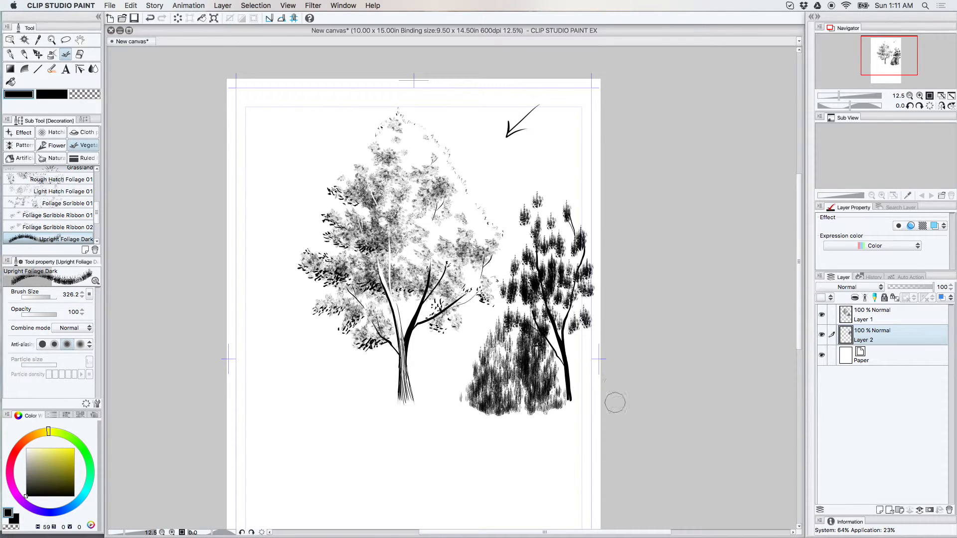
pyautogui.moveTo(78, 78)
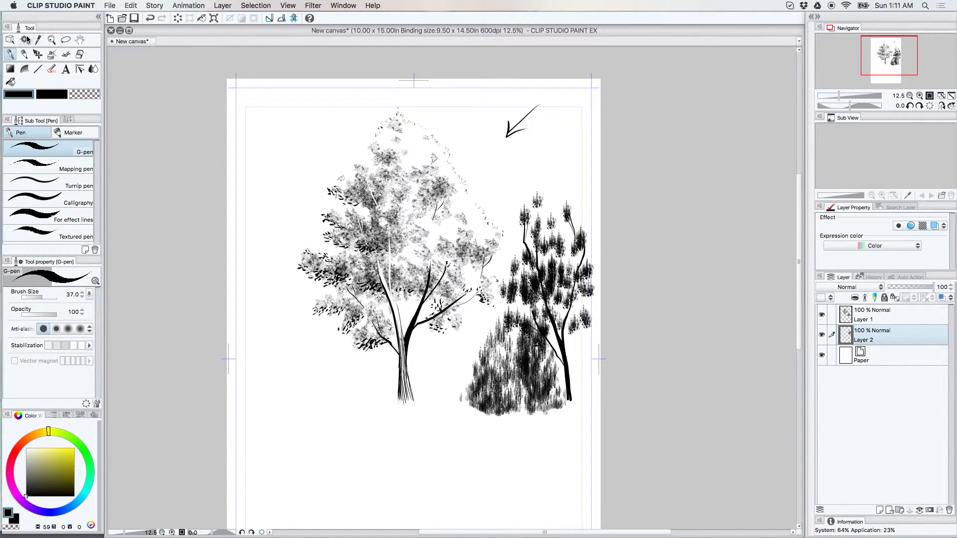
# - Drag Layer 2's tree left of the main tree and erase overlapping foliage with the Hard eraser
pyautogui.click(25, 39)
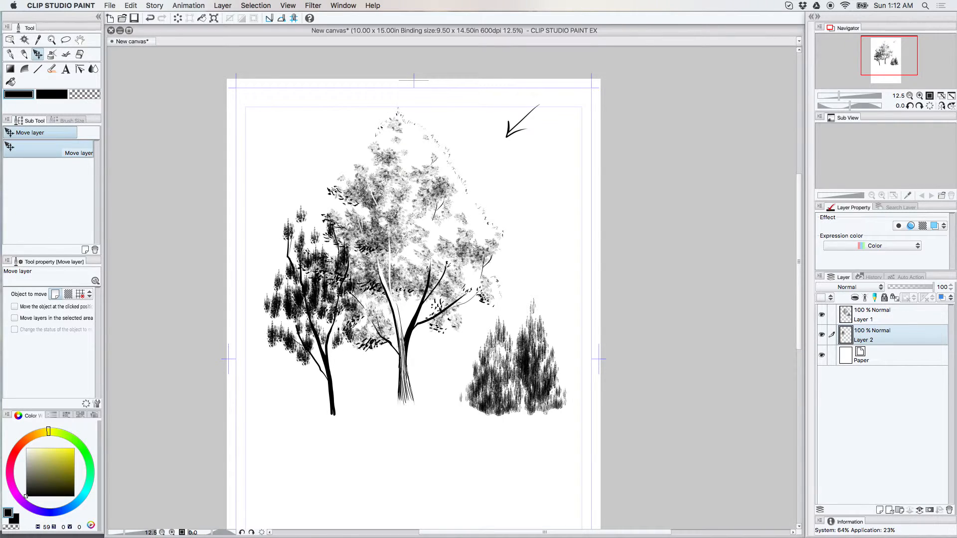
pyautogui.click(80, 54)
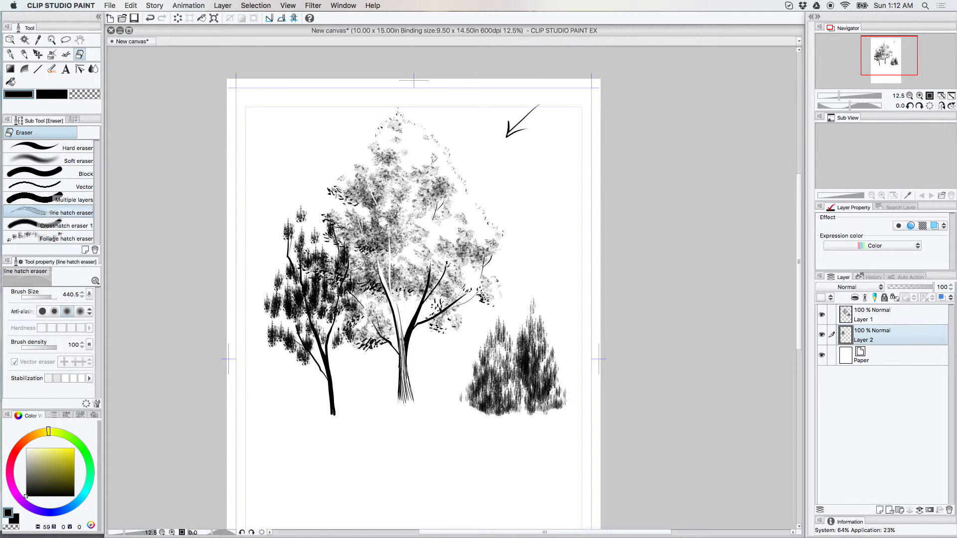
pyautogui.click(78, 148)
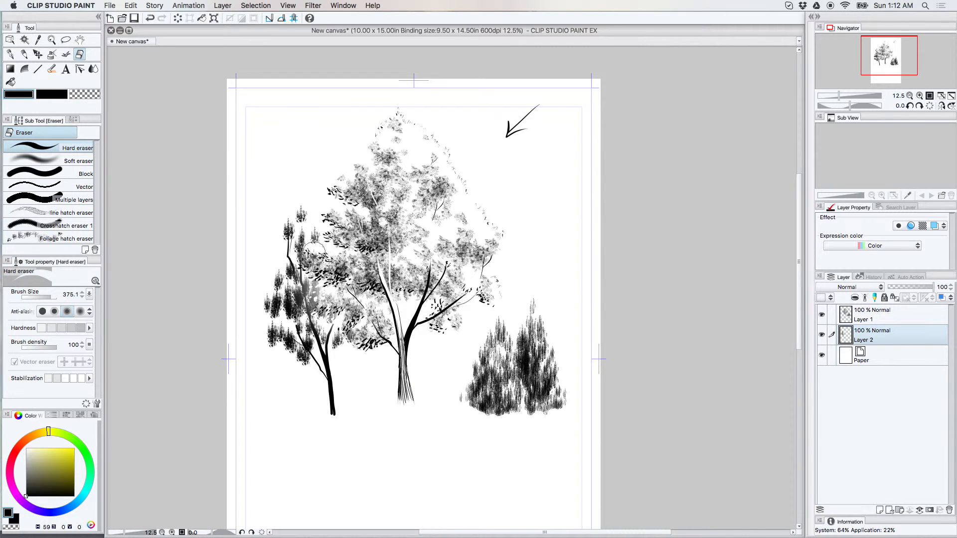
pyautogui.moveTo(362, 429)
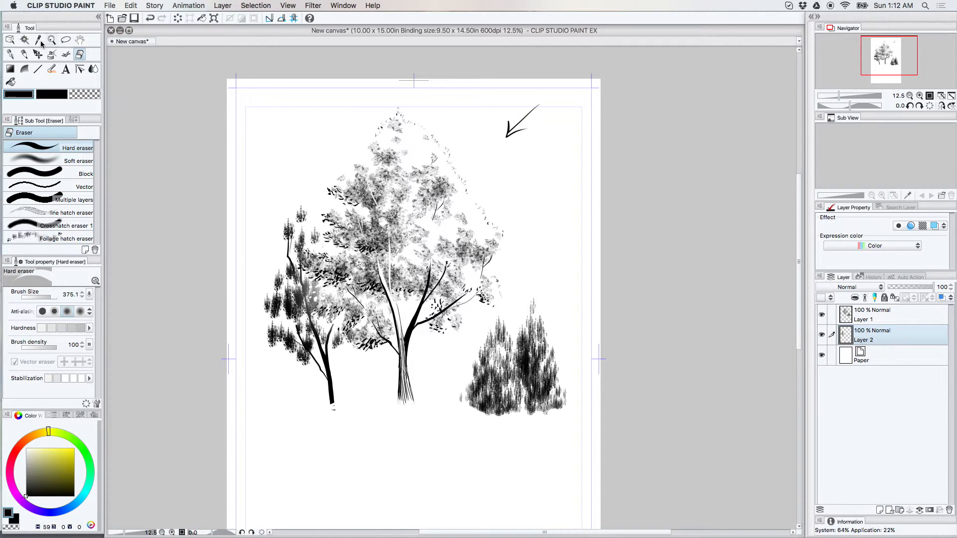
# - Extend the left tree's foliage with Upright Foliage Dark and pen grass tufts at its base
pyautogui.click(78, 55)
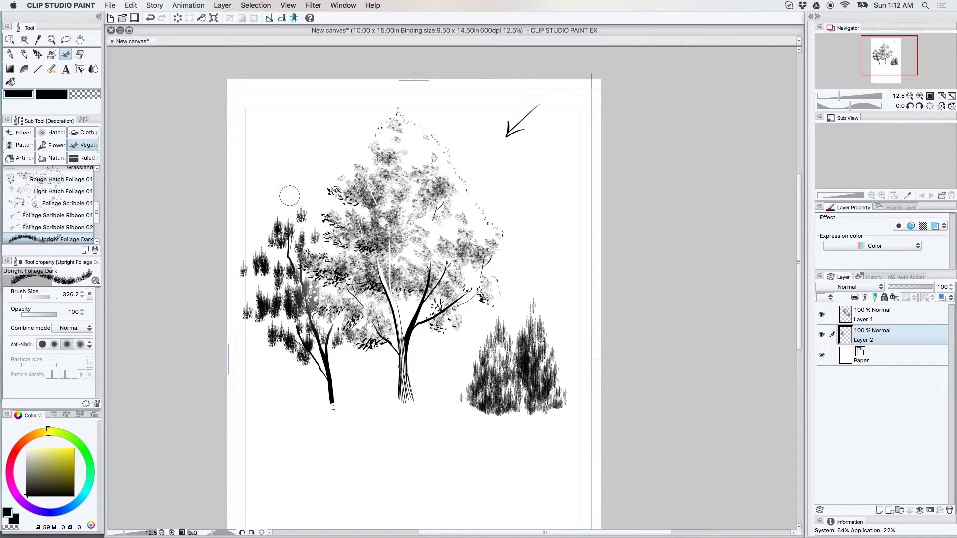
pyautogui.moveTo(316, 390)
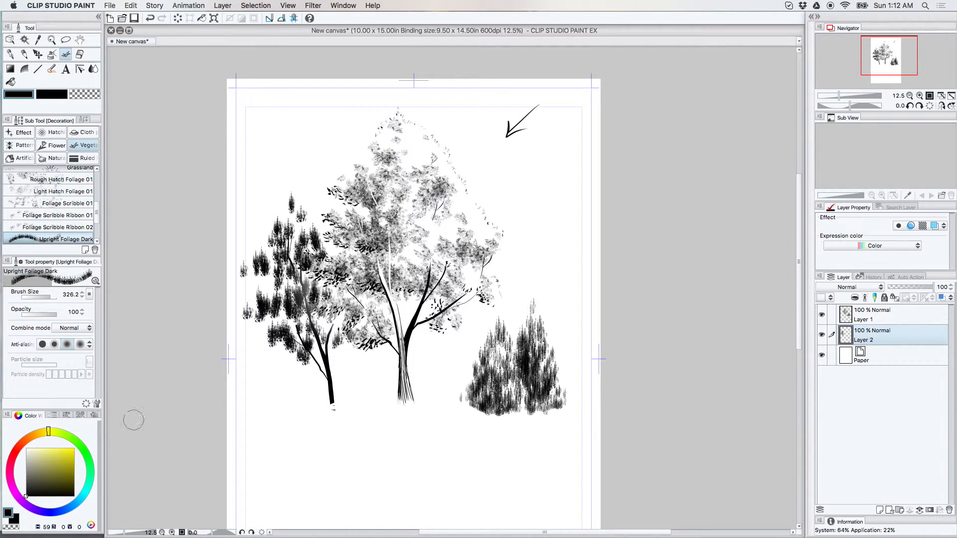
pyautogui.click(10, 55)
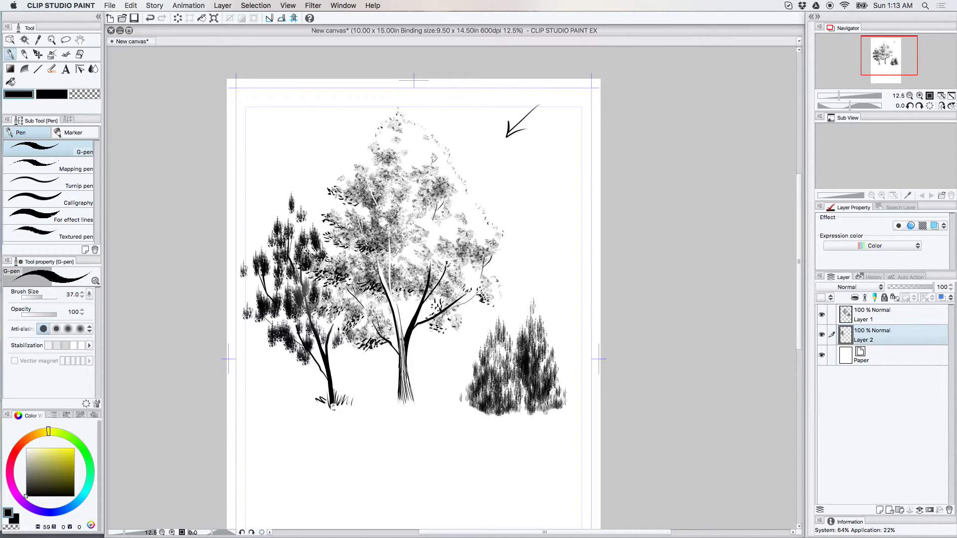
pyautogui.moveTo(101, 73)
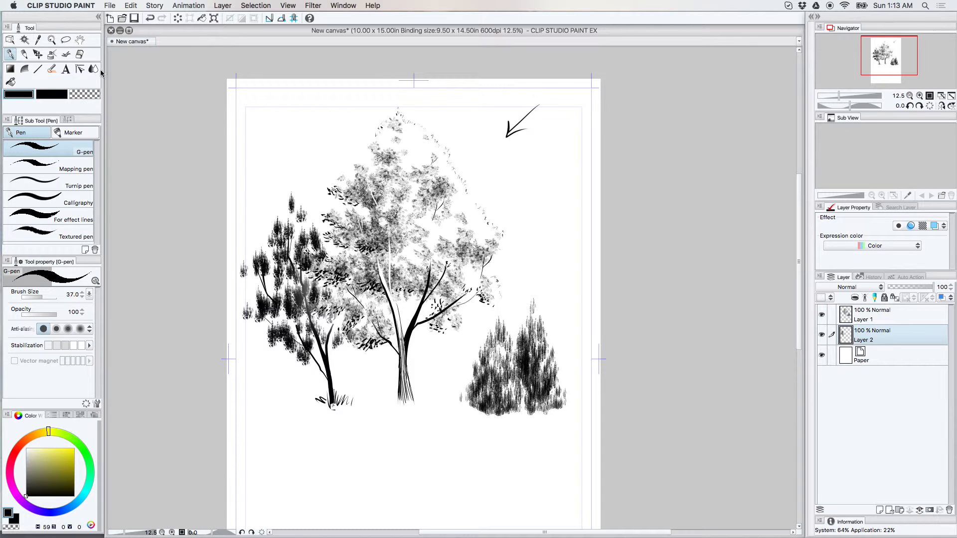
pyautogui.click(79, 55)
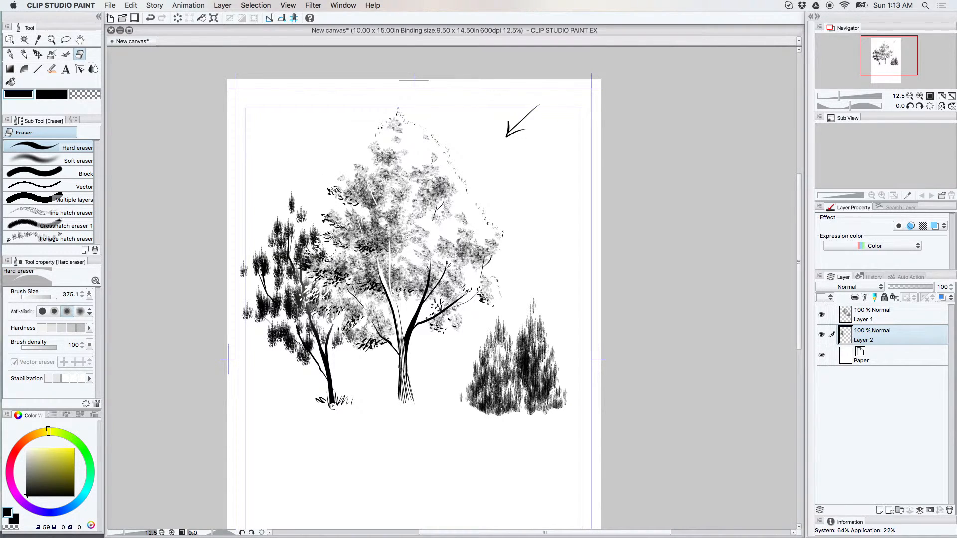
pyautogui.moveTo(304, 494)
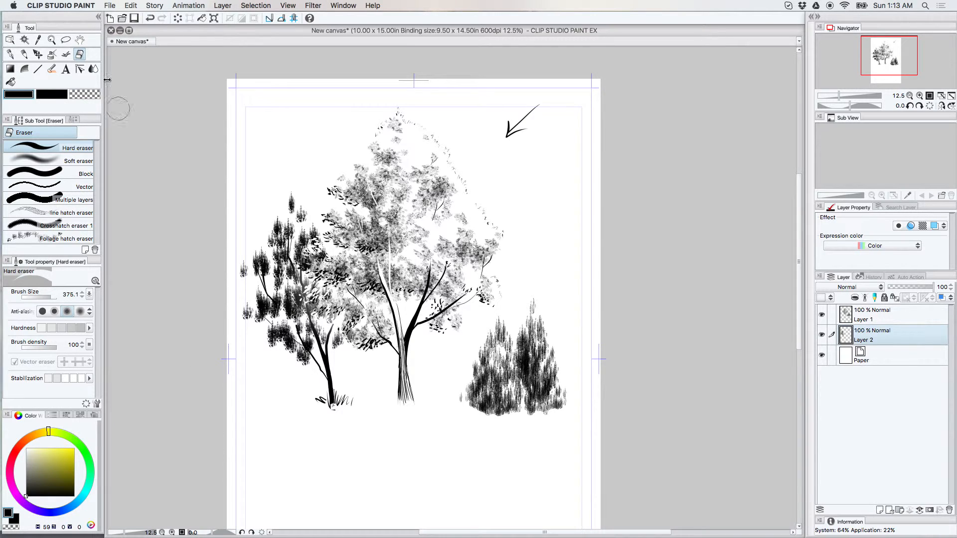
pyautogui.moveTo(128, 99)
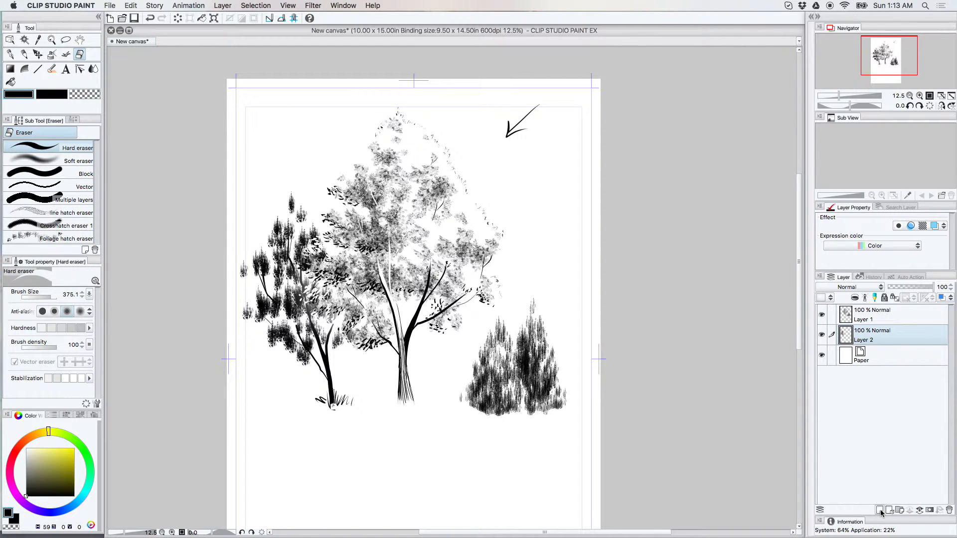
# - Create a 60-line tone layer between Layer 1 and Layer 2
pyautogui.click(881, 510)
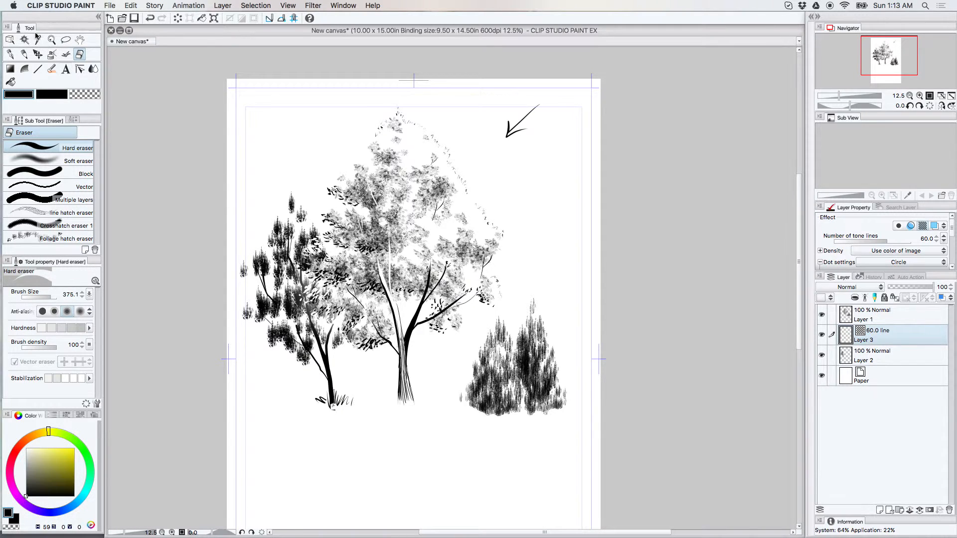
pyautogui.click(11, 39)
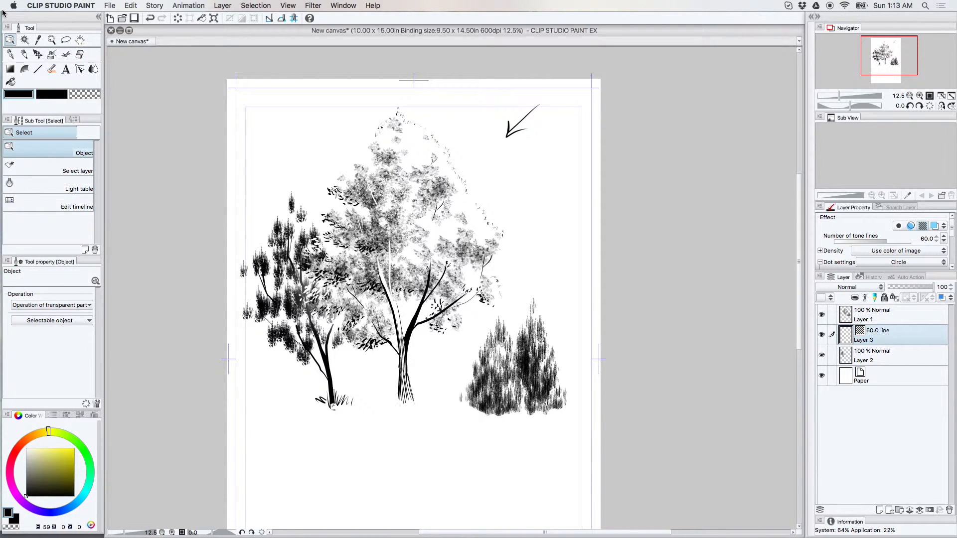
# - From a rectangle selection, create a 60-line, 25% density circle-dot tone layer
pyautogui.click(66, 39)
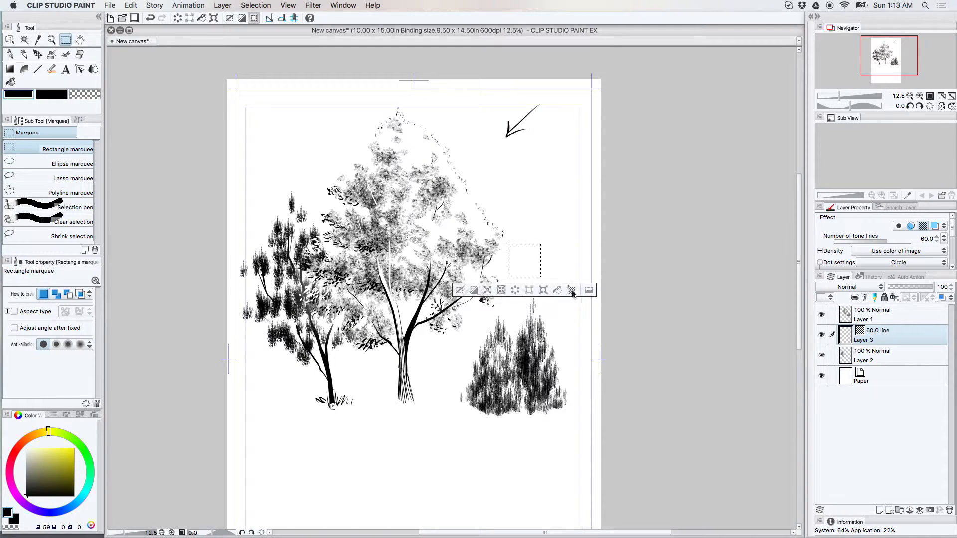
pyautogui.click(570, 290)
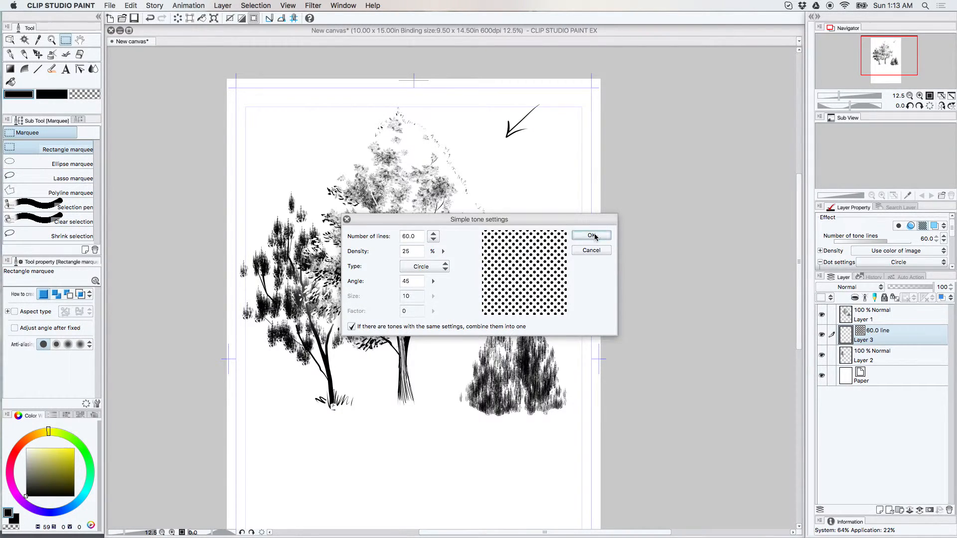
pyautogui.click(590, 236)
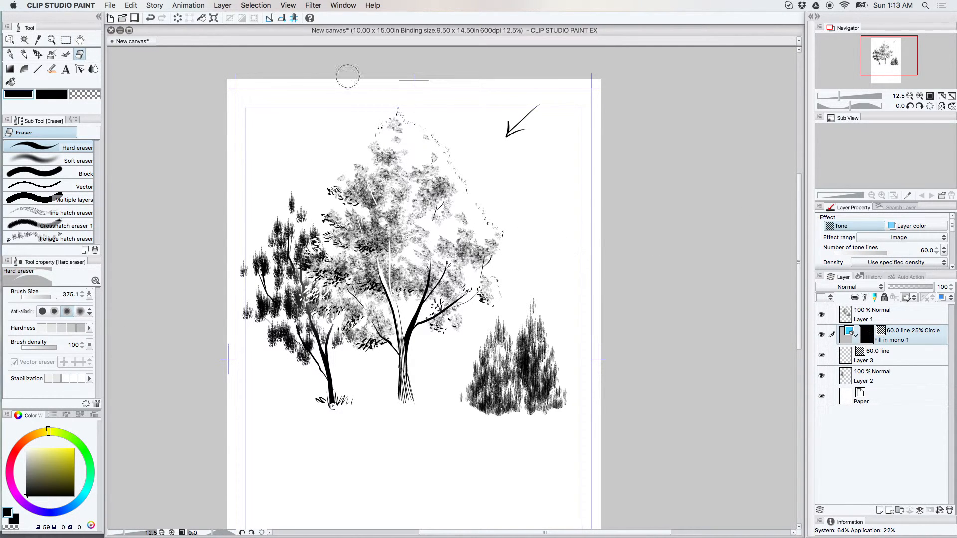
# - Draw the grey background tree's trunk and forking branches behind the shrub with the G-pen
pyautogui.click(37, 55)
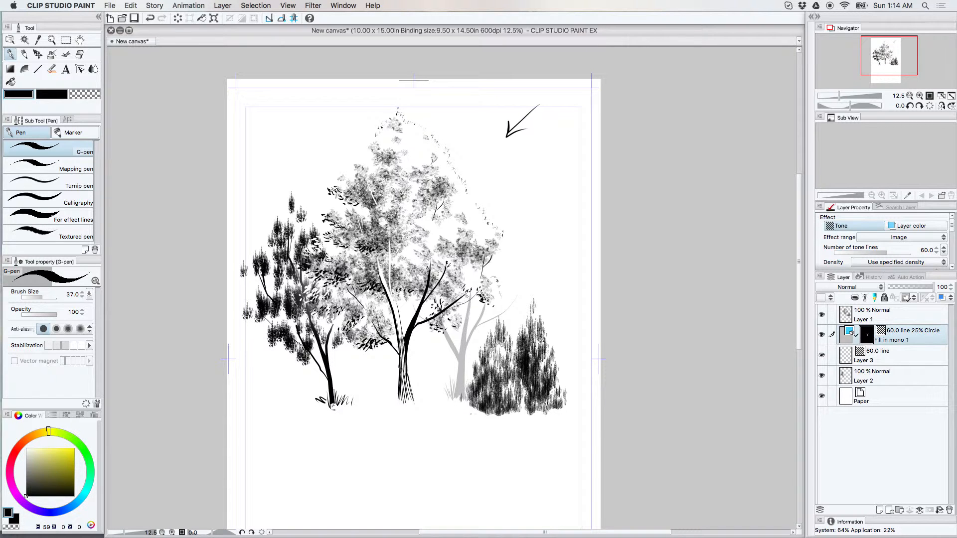
pyautogui.click(66, 55)
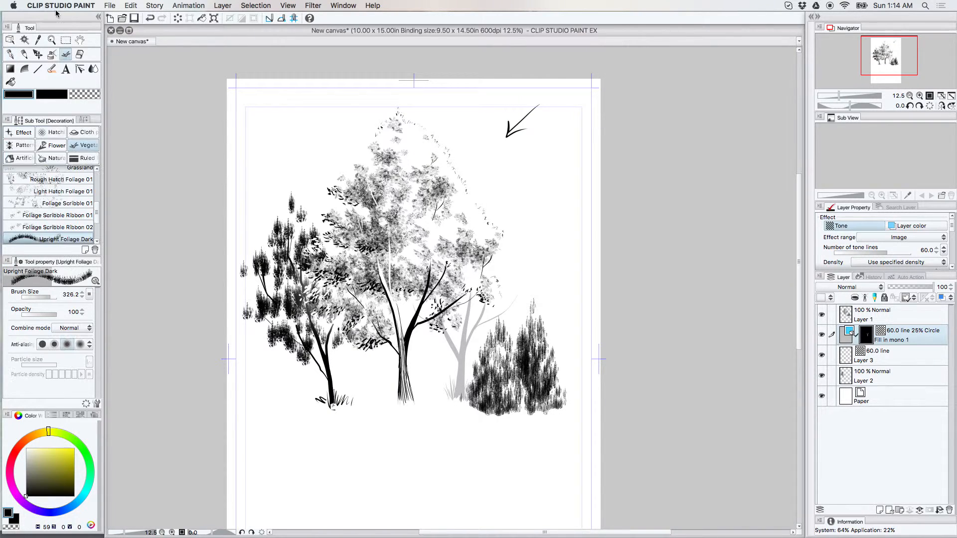
# - Paint the background tree's pale canopy with Rough Hatch Foliage 01 and Light Hatch Foliage 01
pyautogui.click(54, 179)
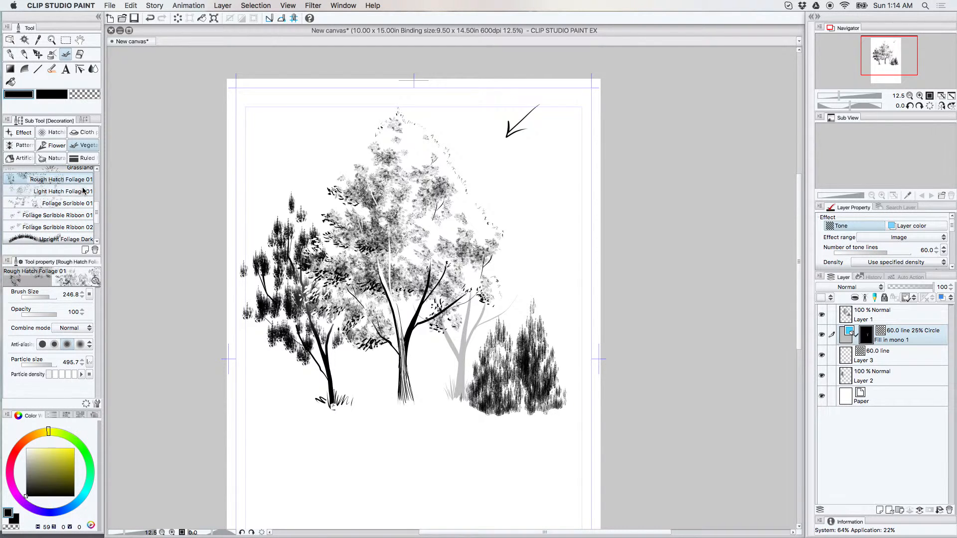
pyautogui.click(55, 191)
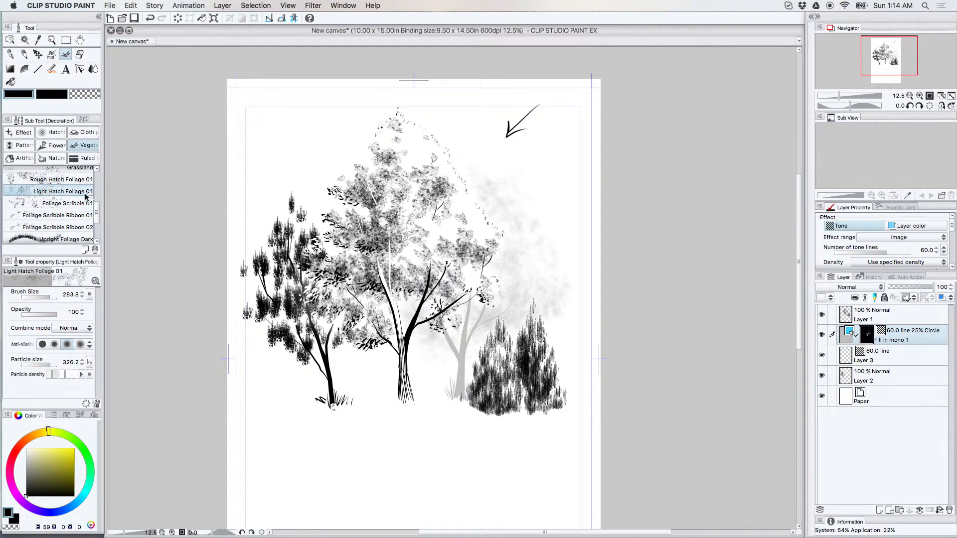
pyautogui.click(57, 179)
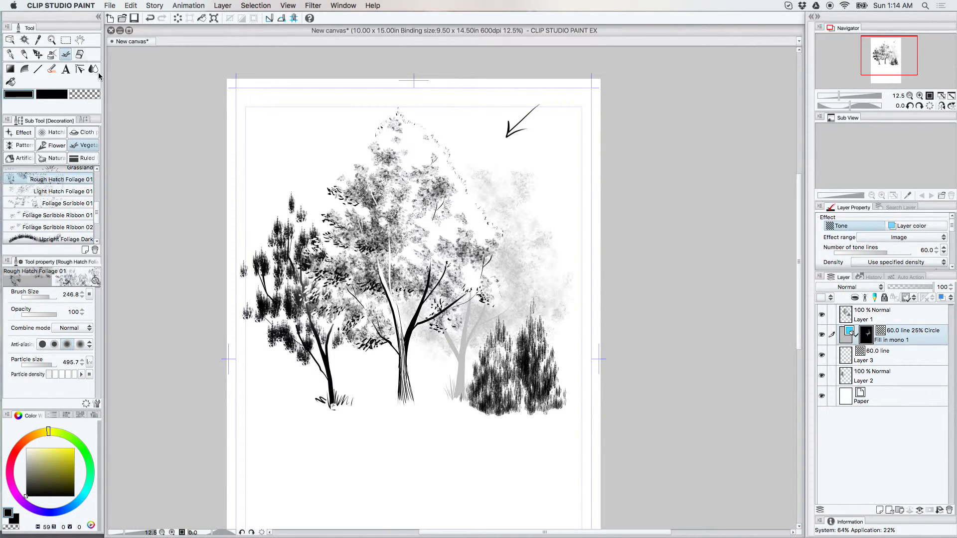
pyautogui.moveTo(617, 323)
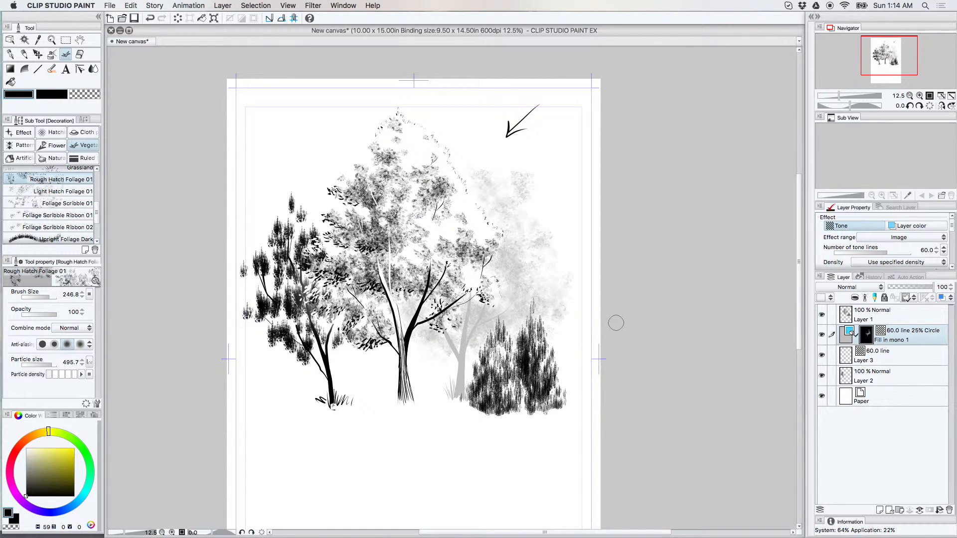
pyautogui.moveTo(435, 441)
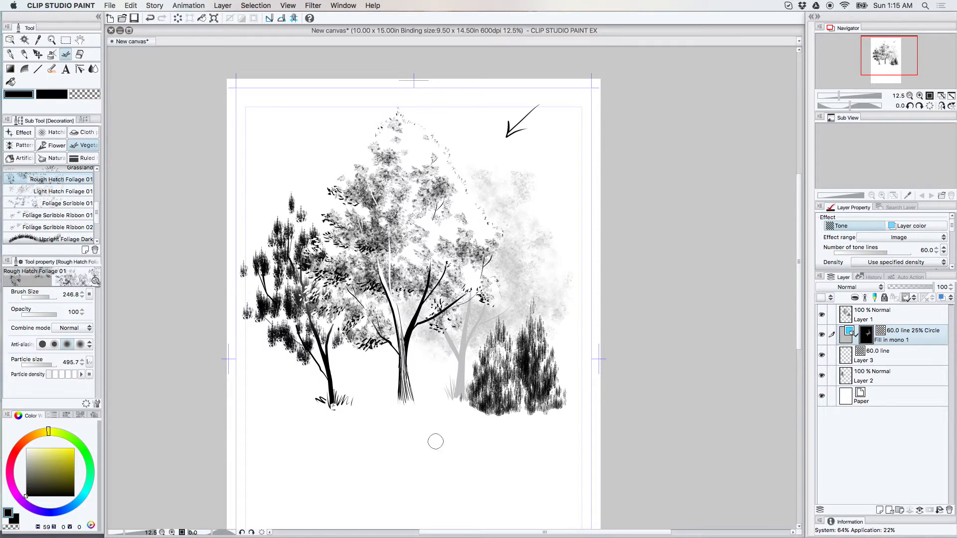
pyautogui.moveTo(684, 304)
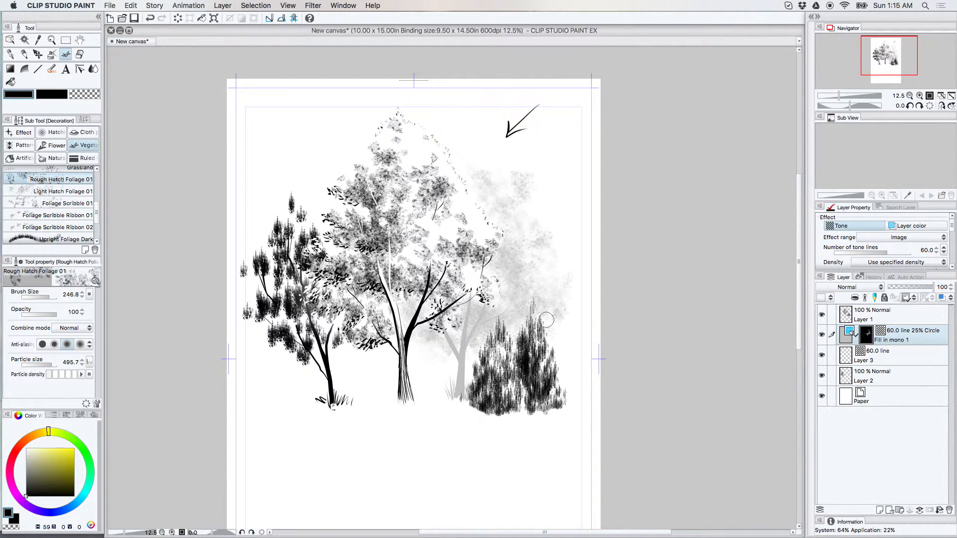
pyautogui.moveTo(419, 429)
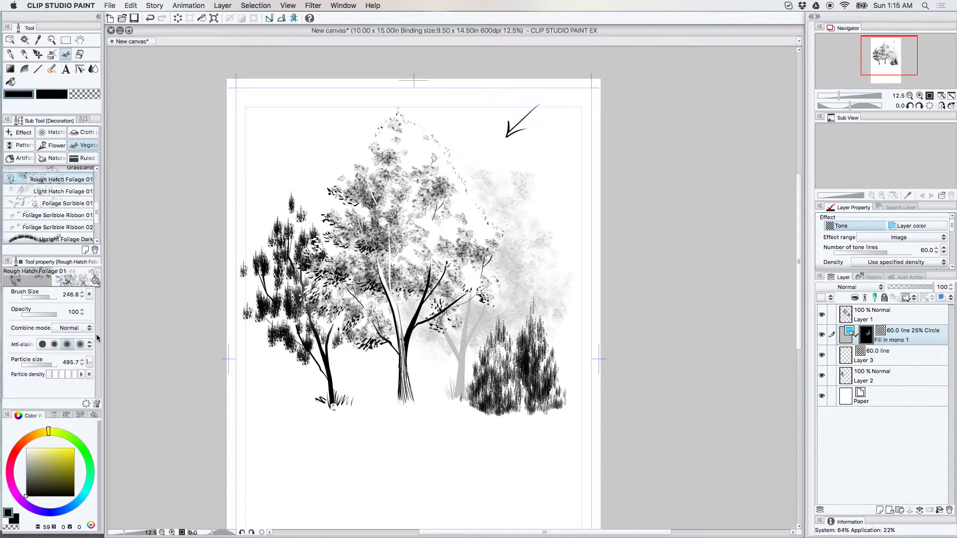
pyautogui.moveTo(245, 490)
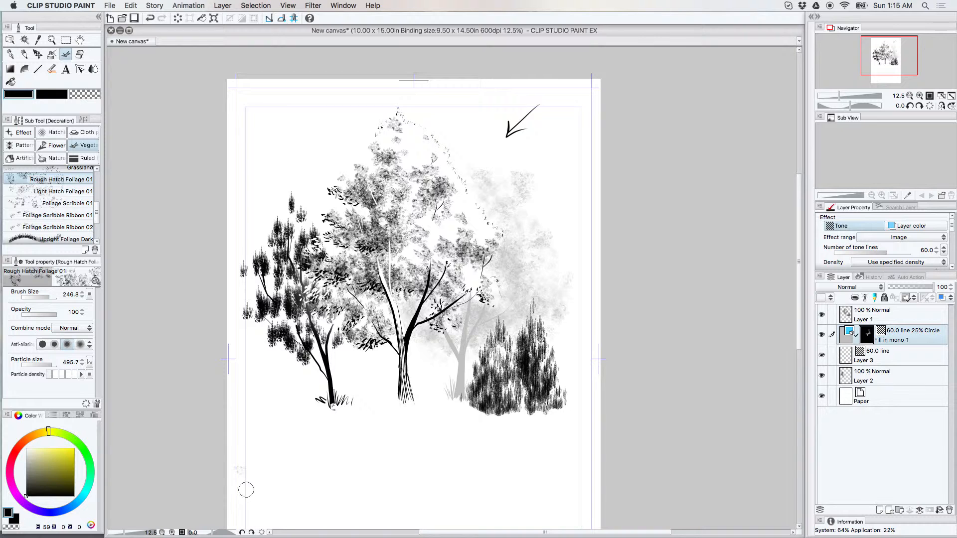
pyautogui.moveTo(225, 492)
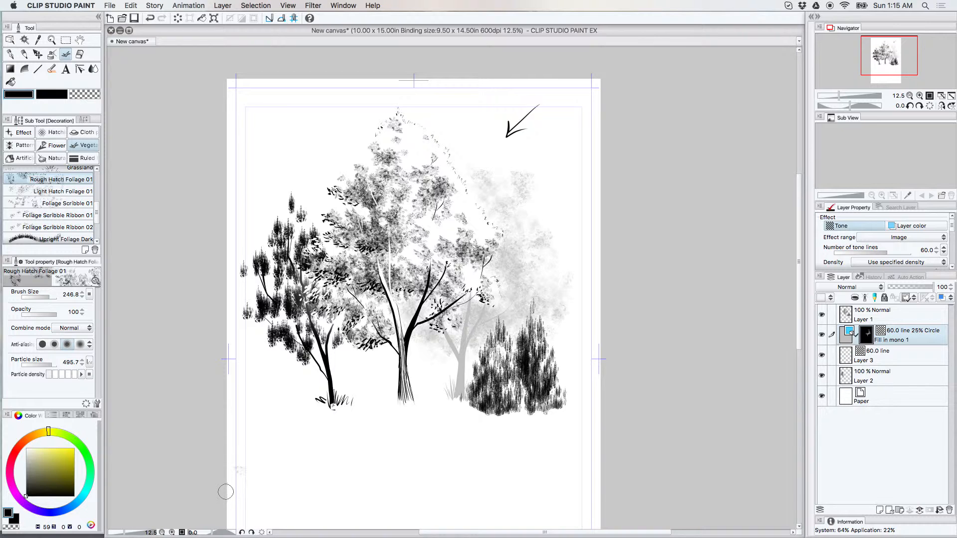
pyautogui.moveTo(247, 463)
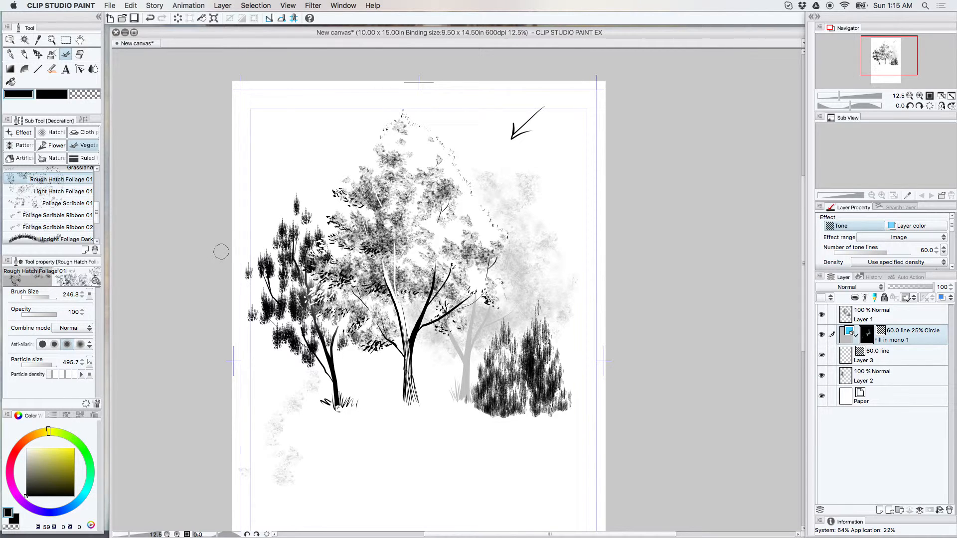
pyautogui.moveTo(194, 90)
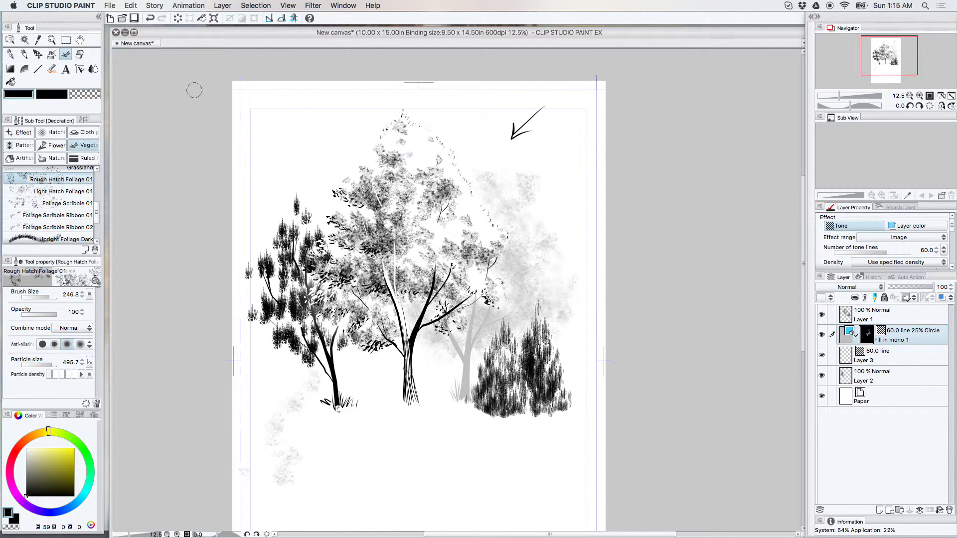
pyautogui.moveTo(246, 523)
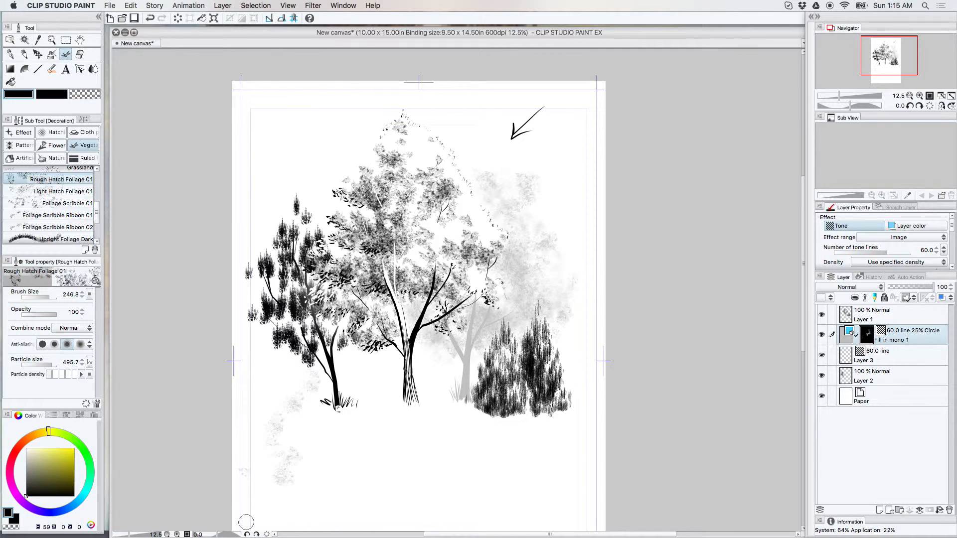
pyautogui.moveTo(228, 463)
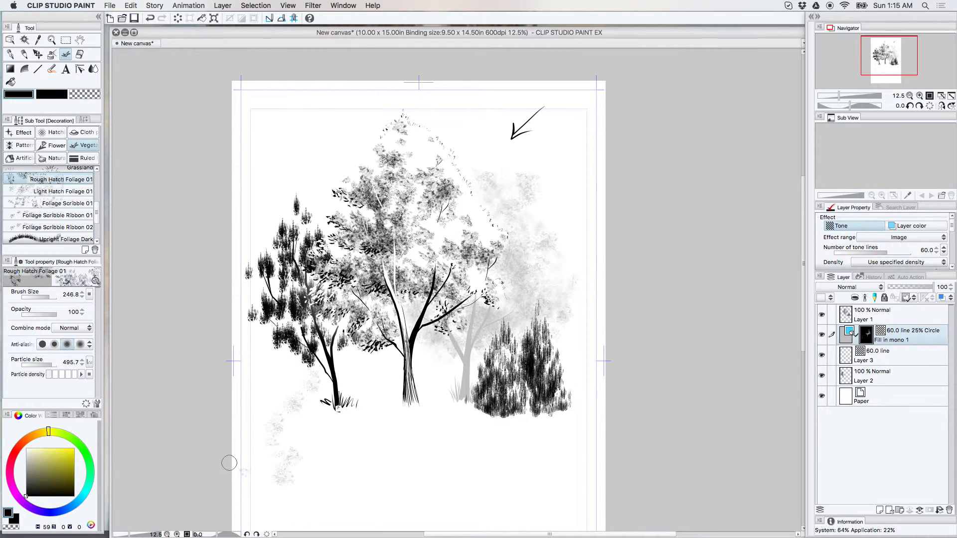
pyautogui.moveTo(247, 479)
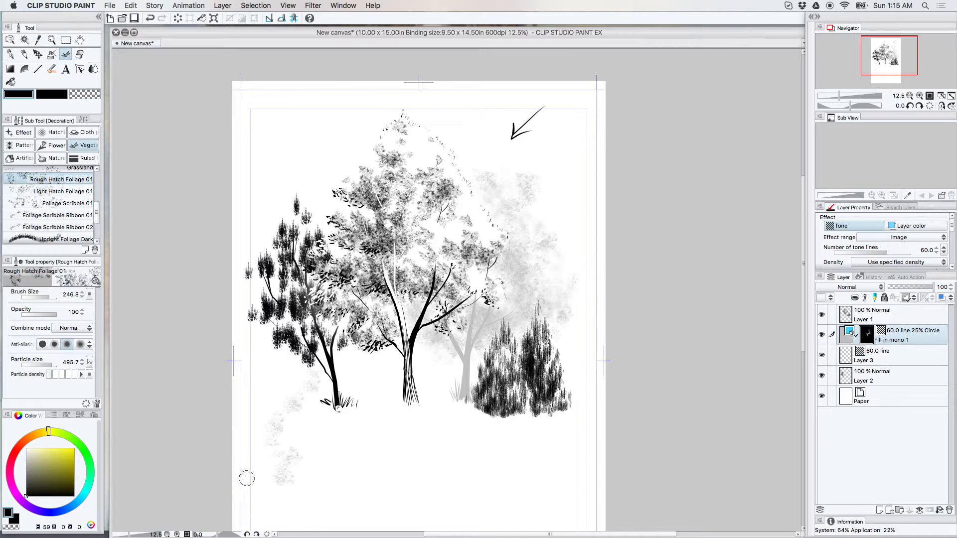
pyautogui.moveTo(253, 486)
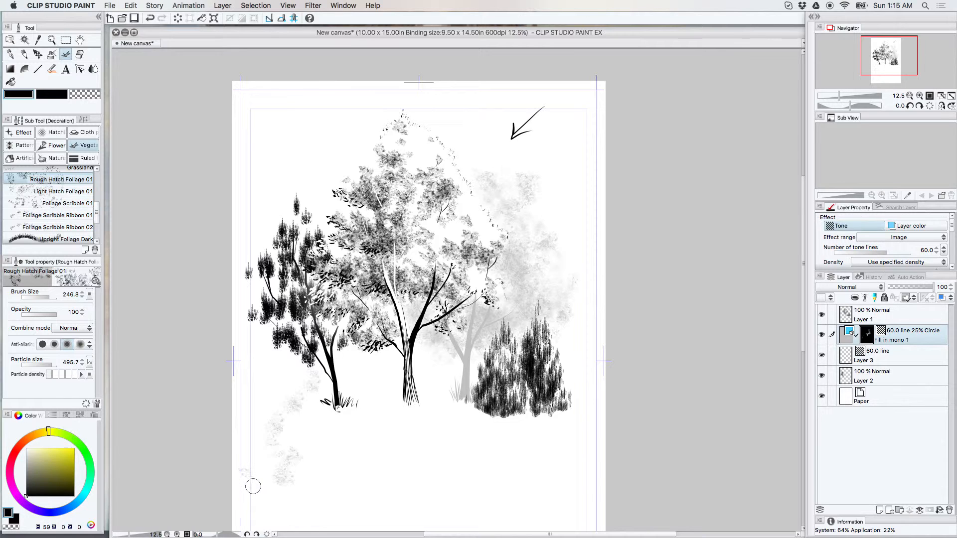
pyautogui.moveTo(258, 486)
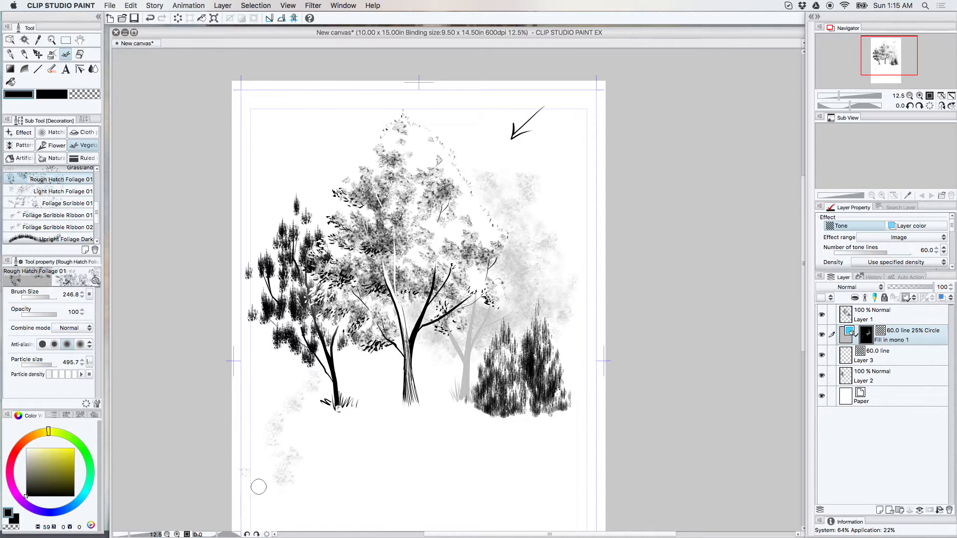
pyautogui.moveTo(264, 463)
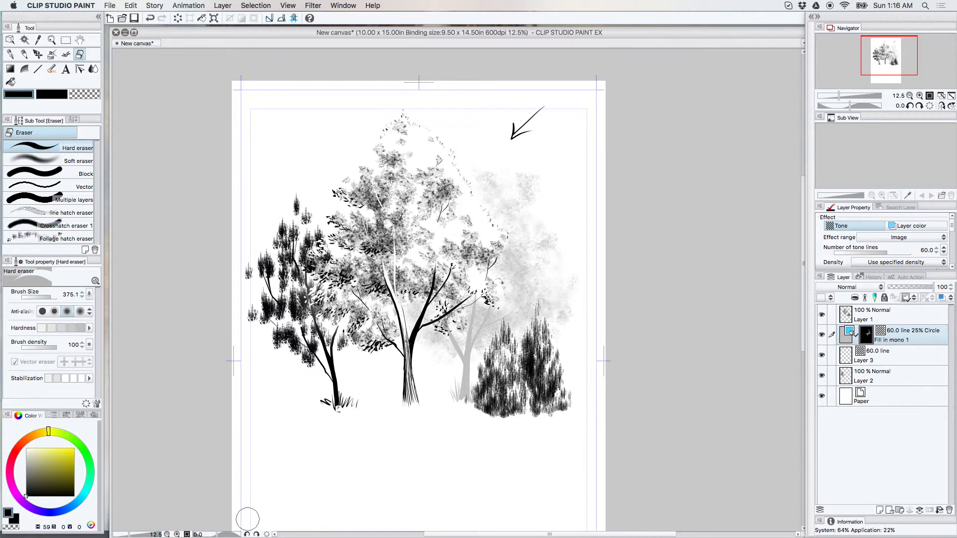
pyautogui.moveTo(299, 490)
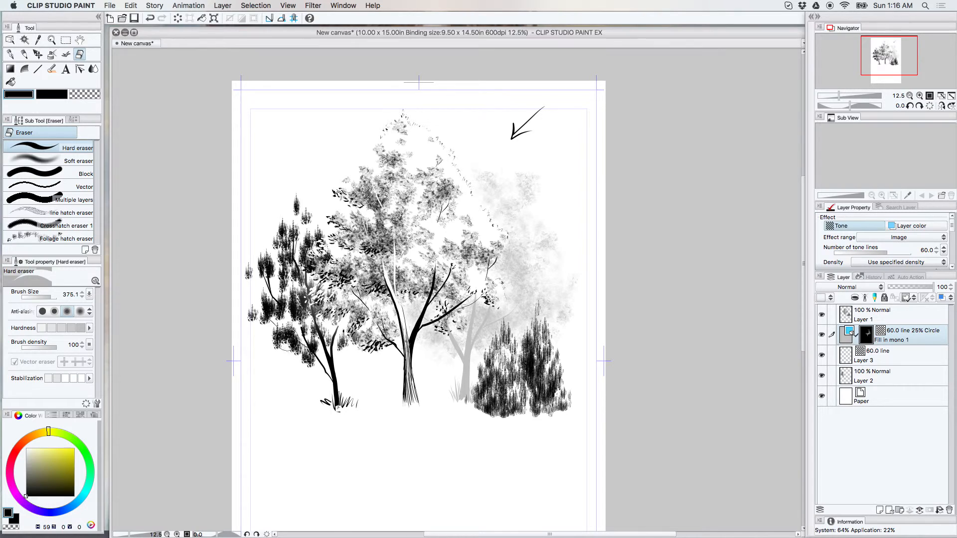
pyautogui.moveTo(282, 467)
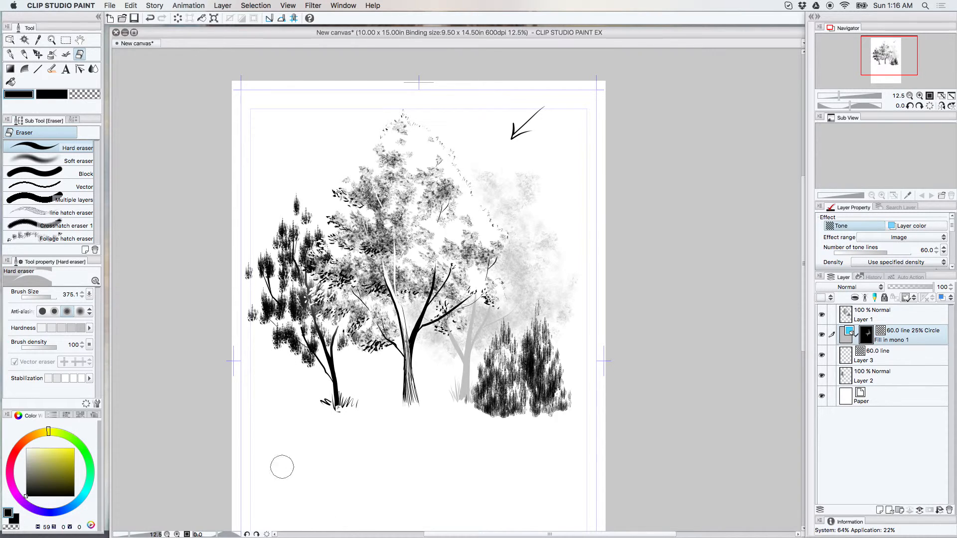
pyautogui.moveTo(334, 492)
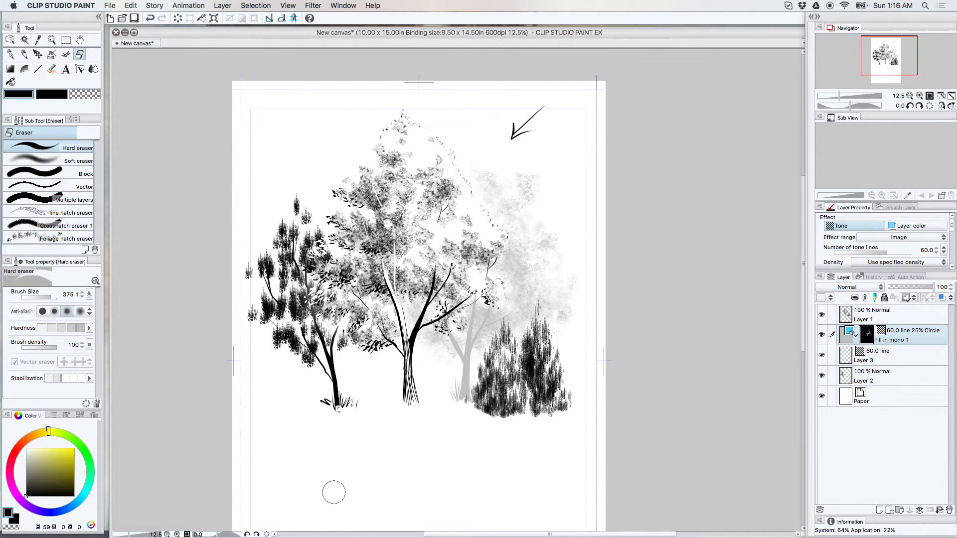
pyautogui.moveTo(420, 455)
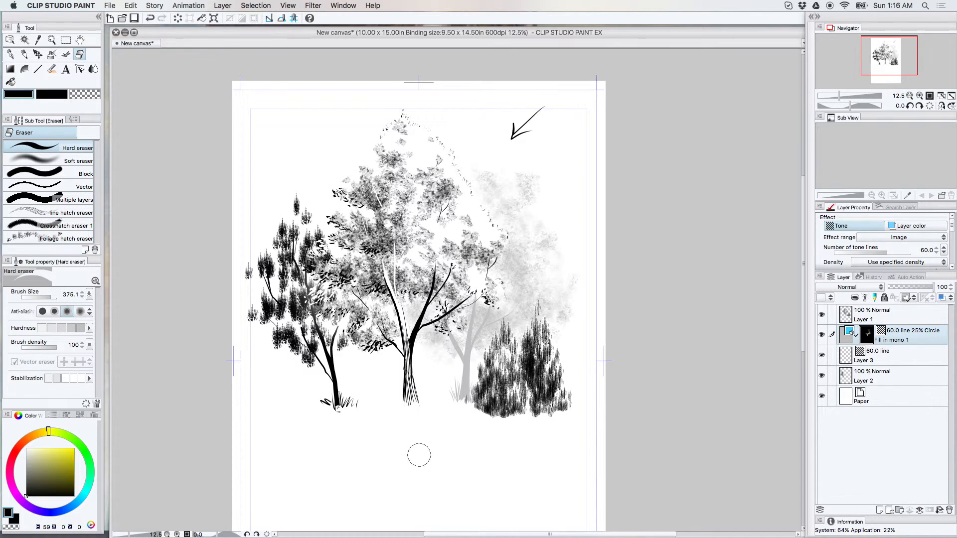
pyautogui.moveTo(452, 482)
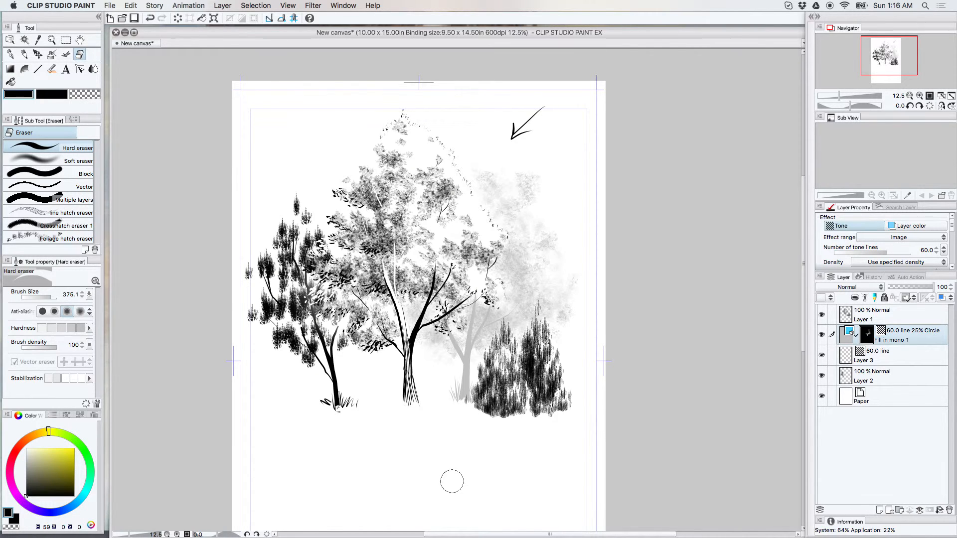